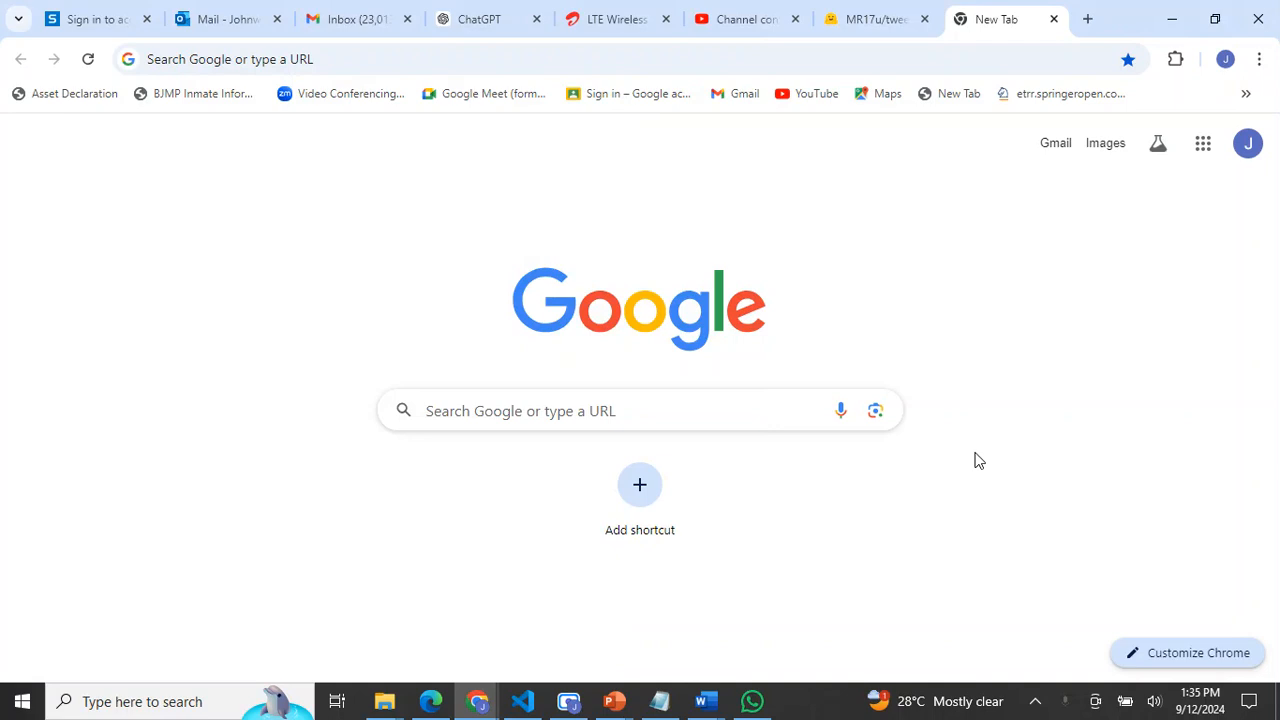
{"action": "mouse_move", "coordinate": [533, 267]}
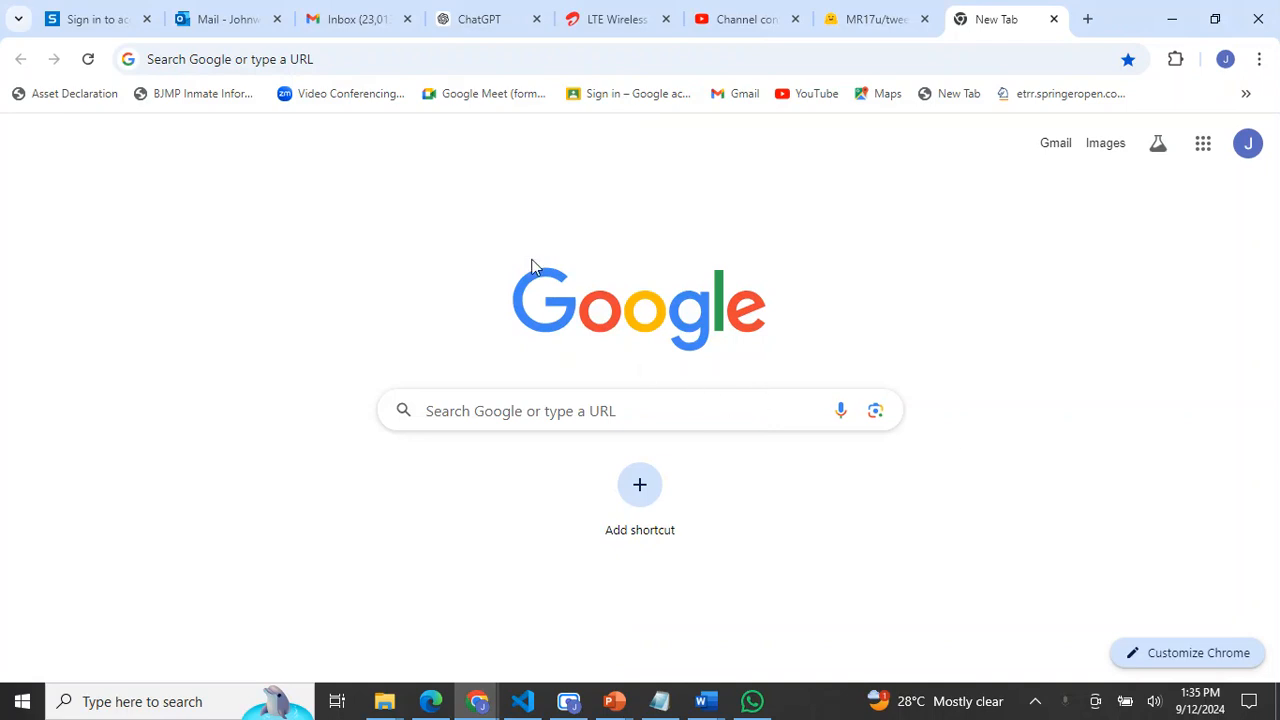
{"action": "mouse_move", "coordinate": [407, 202]}
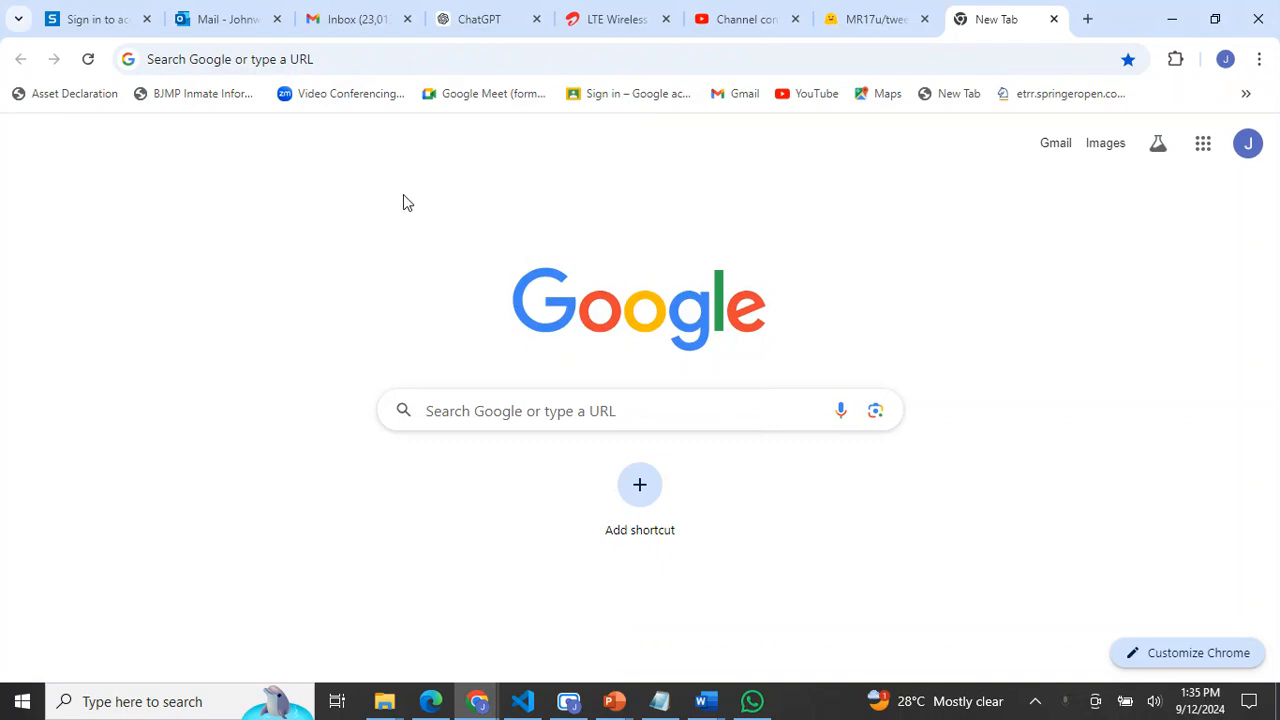
{"action": "mouse_move", "coordinate": [404, 205]}
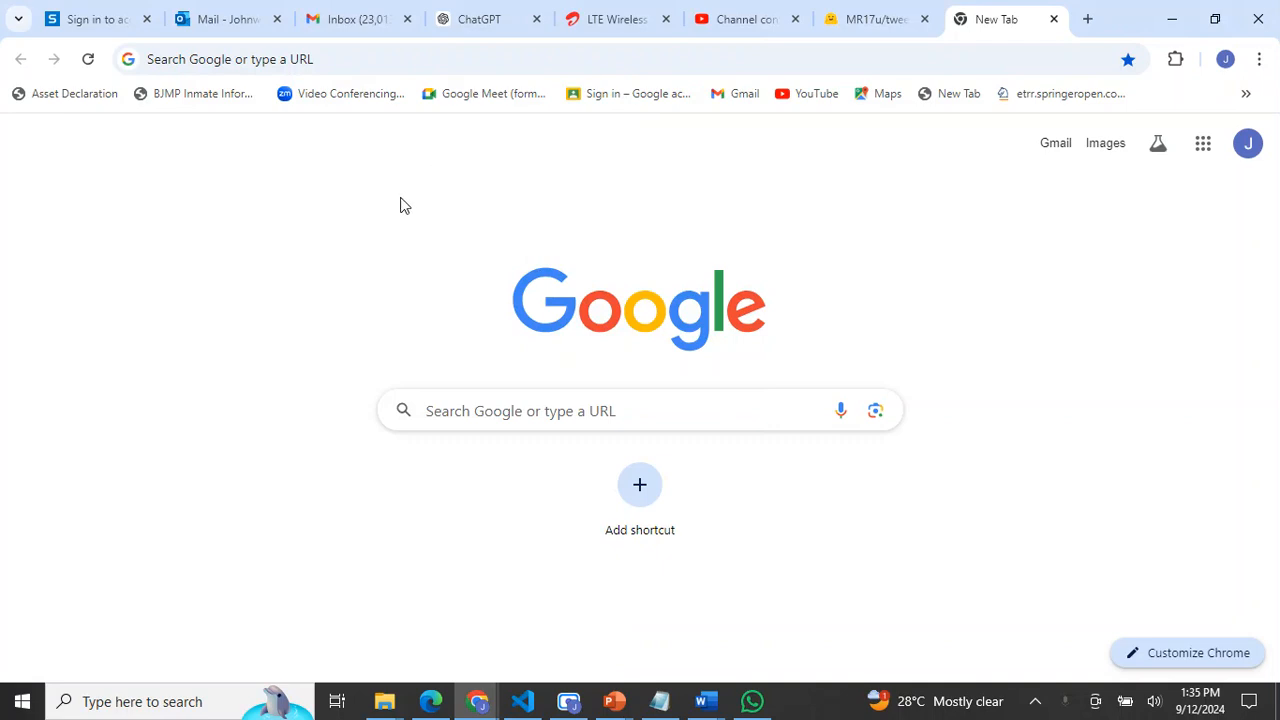
{"action": "mouse_move", "coordinate": [349, 132]}
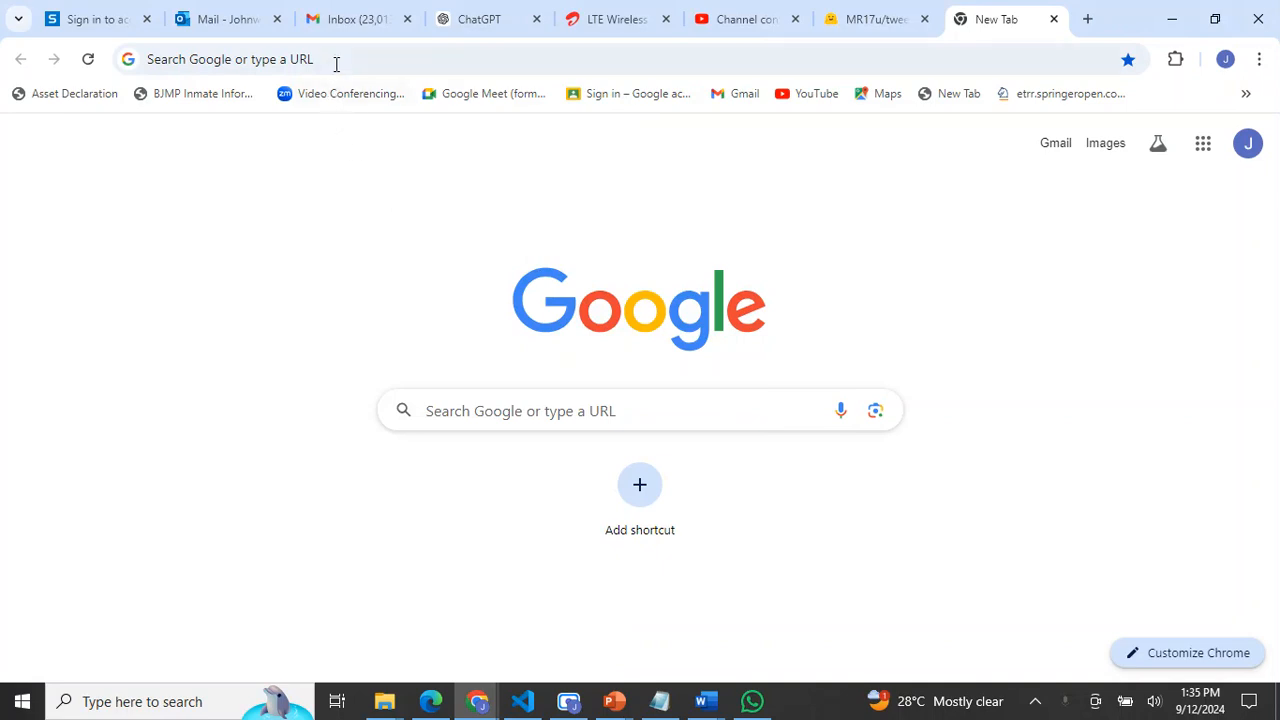
Navigate Chrome to huggingface.co and go to its Datasets listing.
{"action": "left_click", "coordinate": [230, 59]}
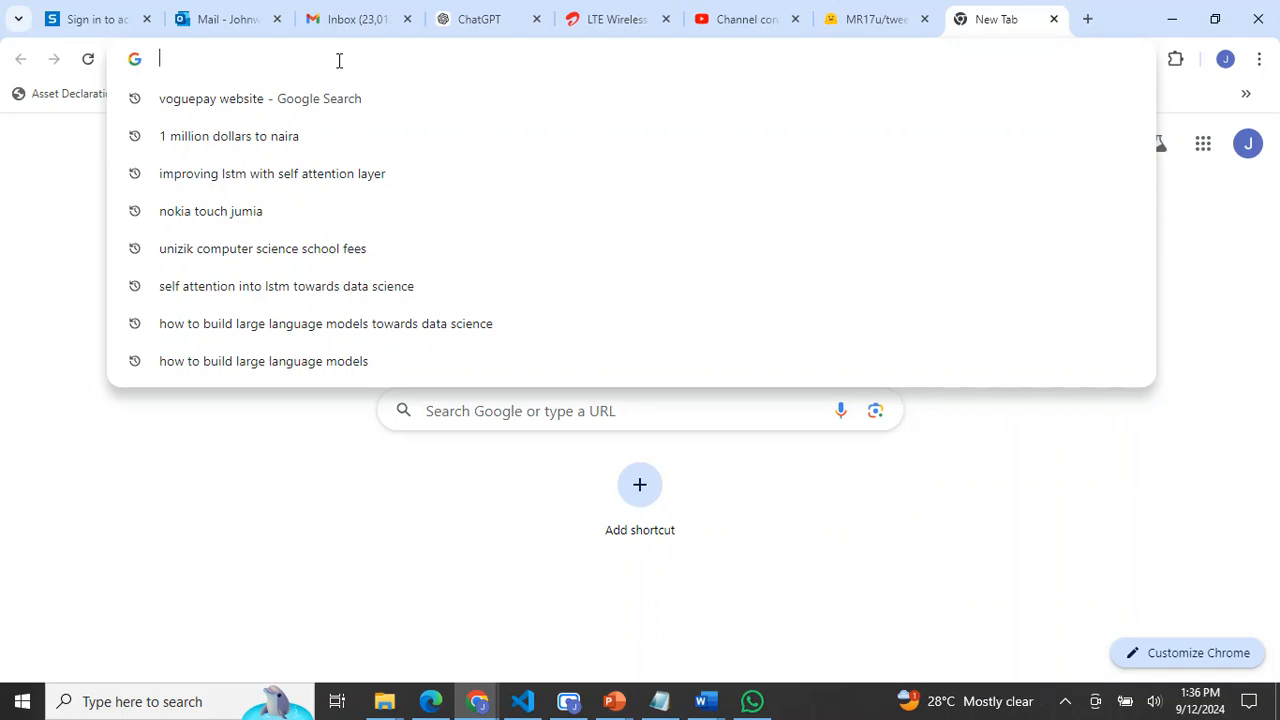
{"action": "type", "text": "huggingface.co/welc"}
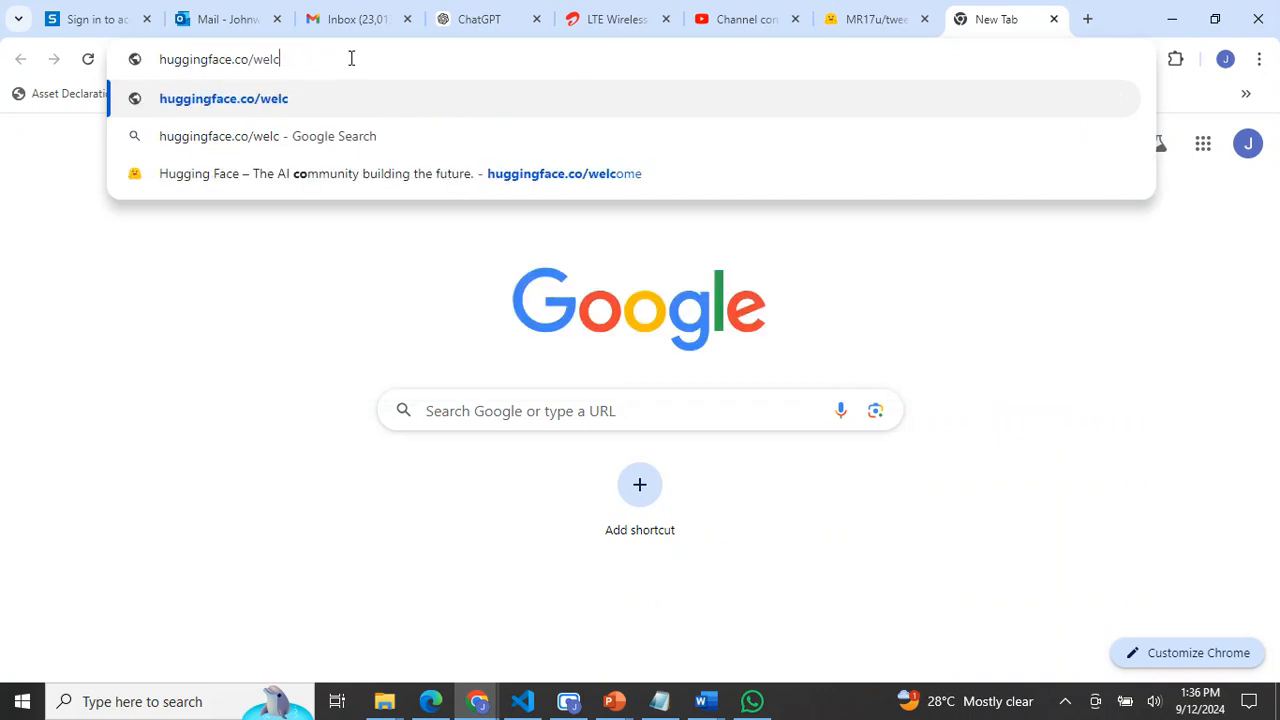
{"action": "key", "text": "Backspace"}
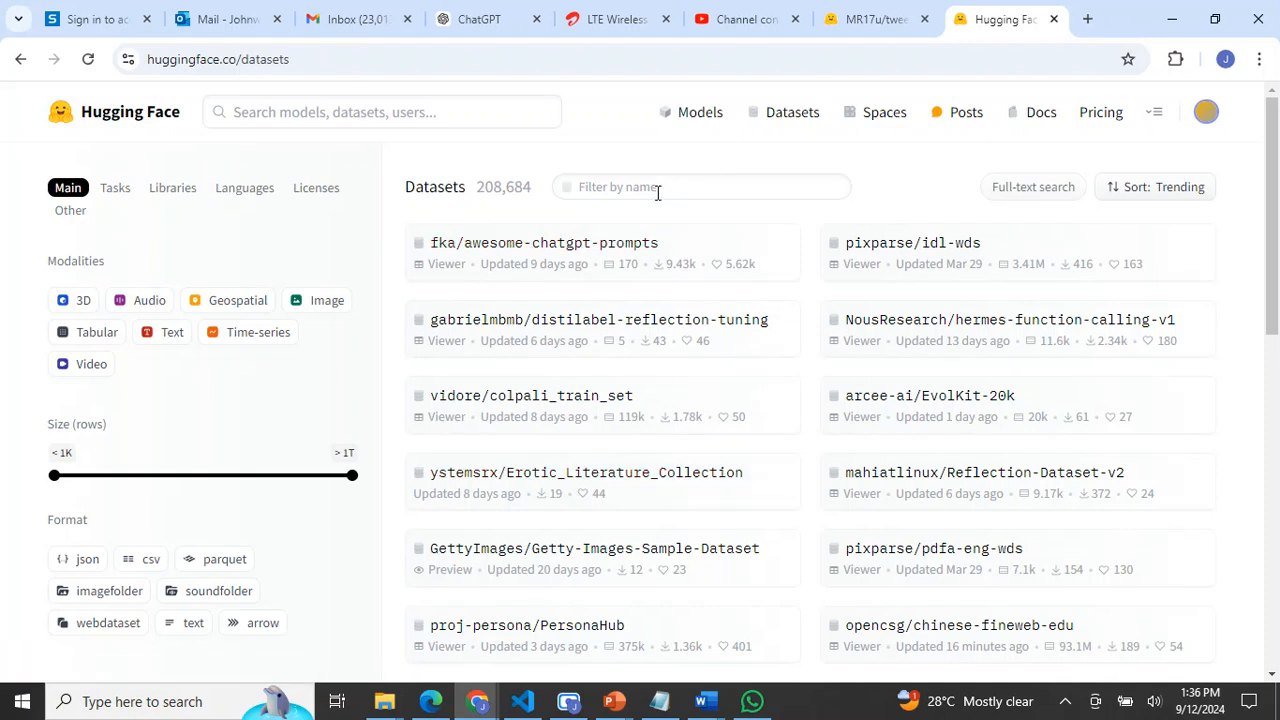
Filter the datasets by name with 'sentiment analysis'.
{"action": "left_click", "coordinate": [690, 186]}
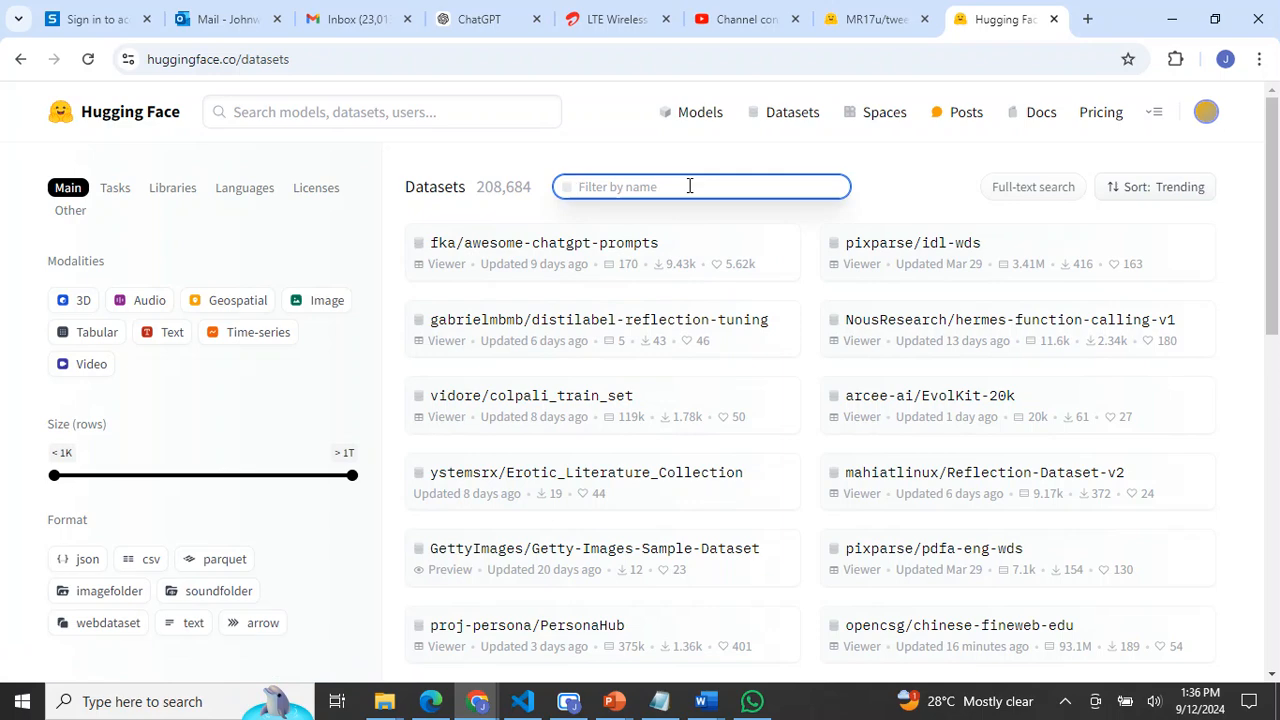
{"action": "type", "text": "sentiment analysis"}
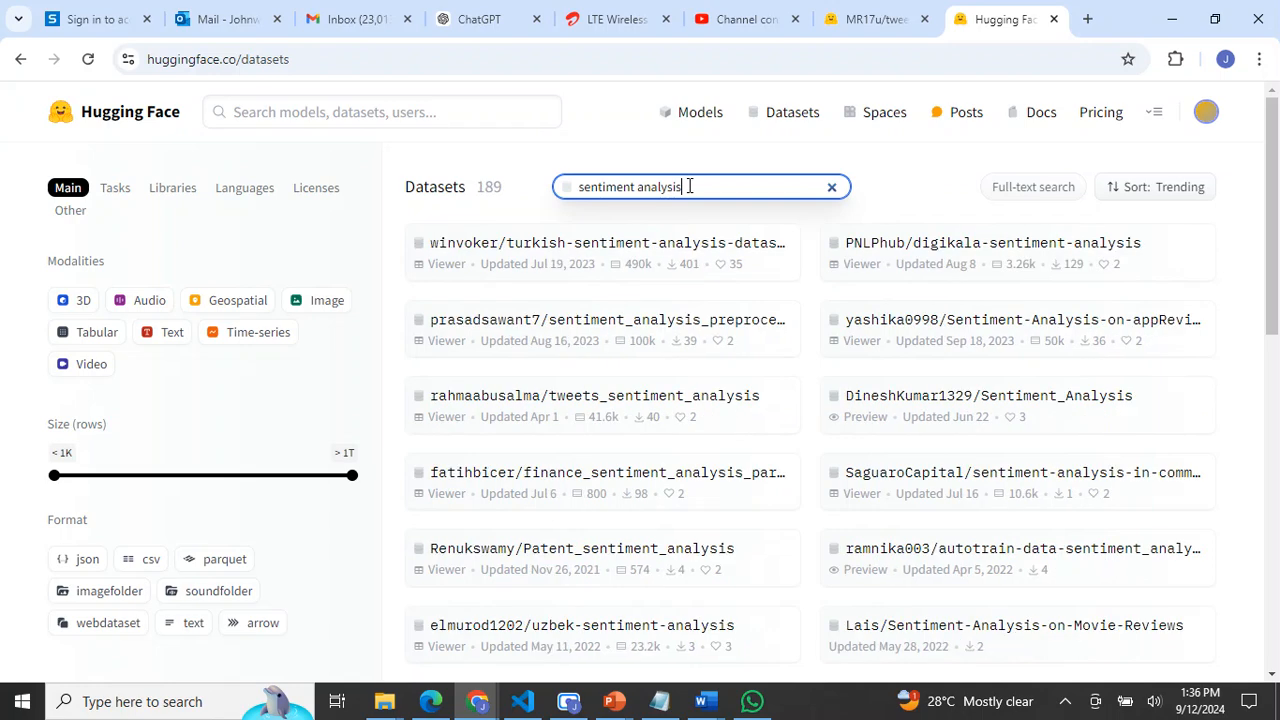
{"action": "key", "text": "Enter"}
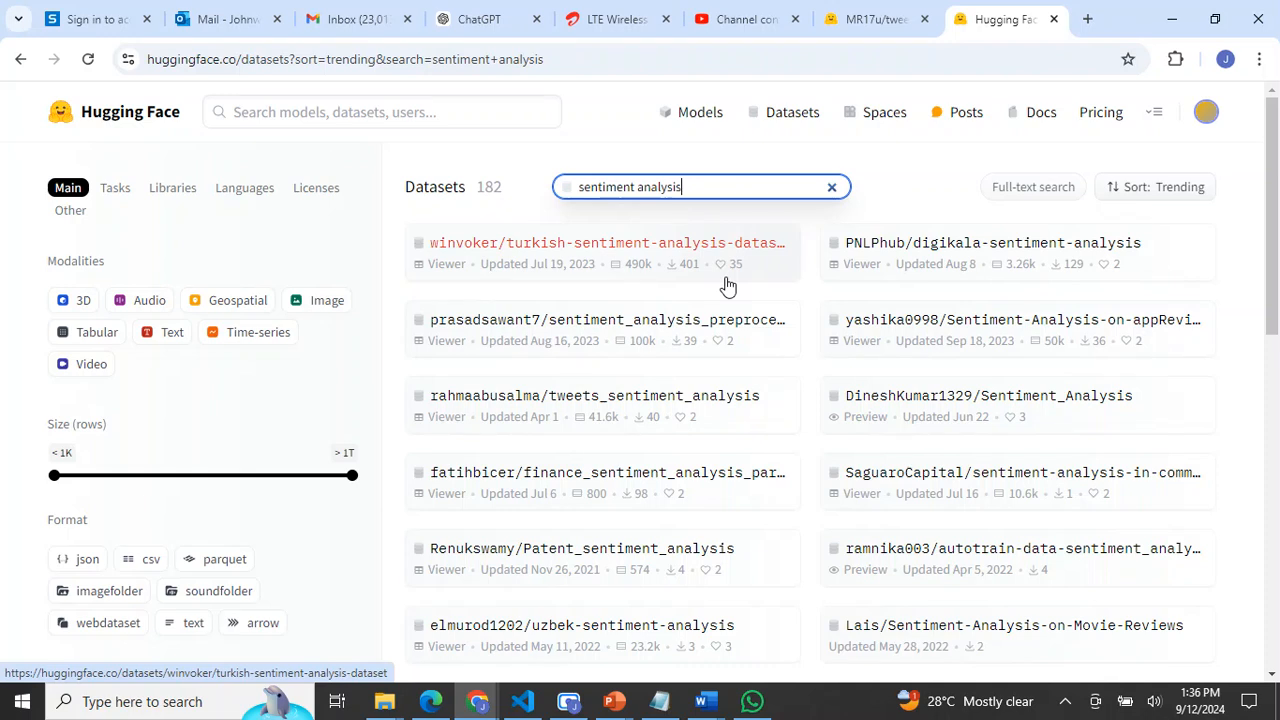
{"action": "mouse_move", "coordinate": [568, 258]}
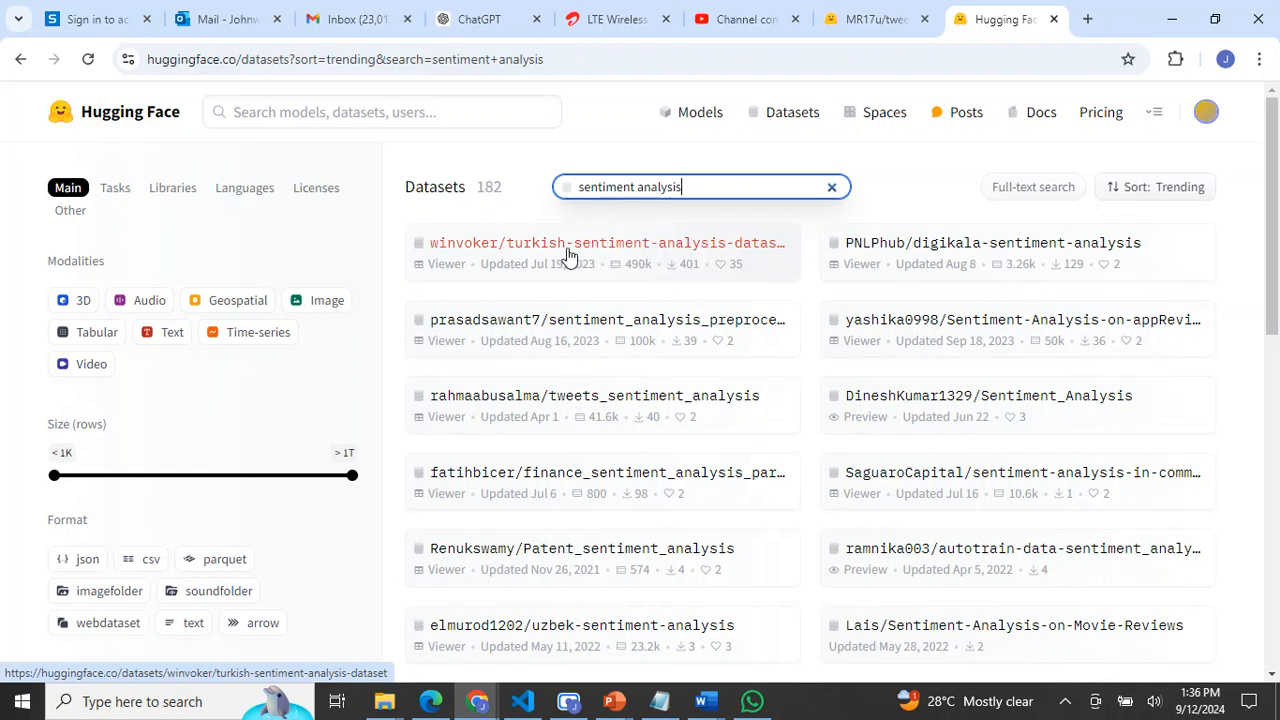
{"action": "mouse_move", "coordinate": [723, 327]}
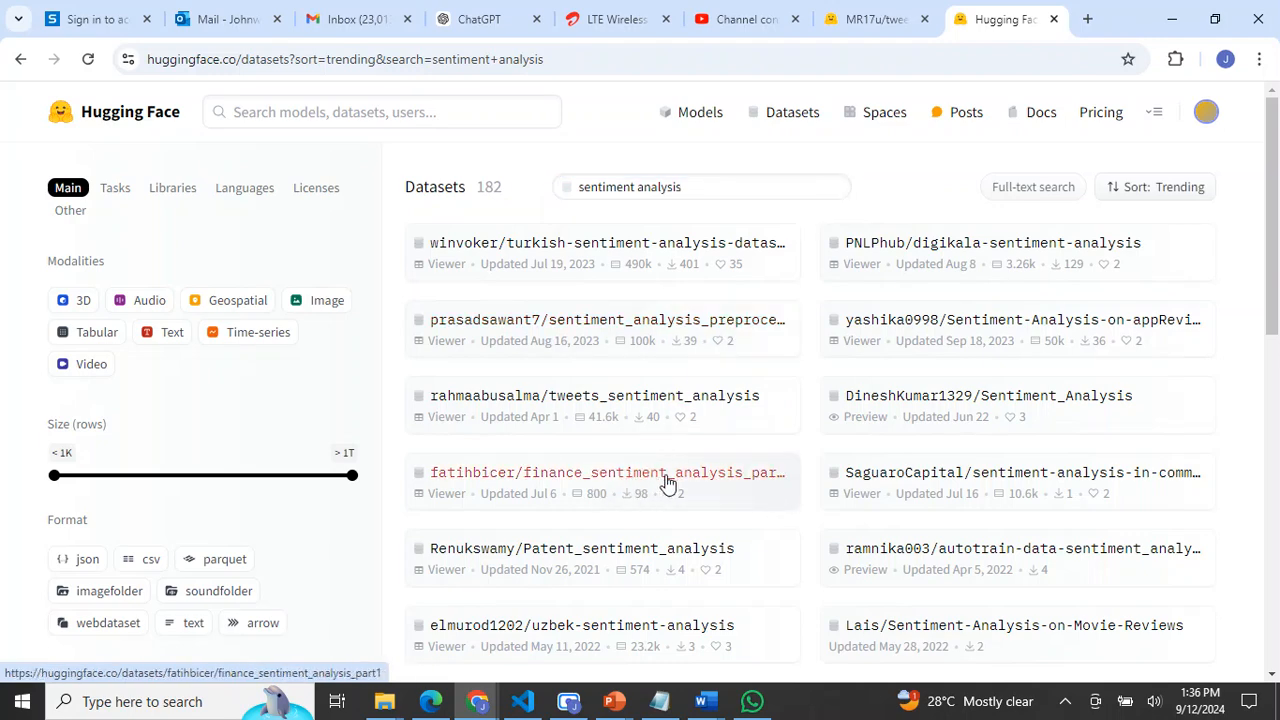
Open the finance_sentiment_analysis_part1 dataset page and select its repo id in the address bar.
{"action": "left_click", "coordinate": [607, 472]}
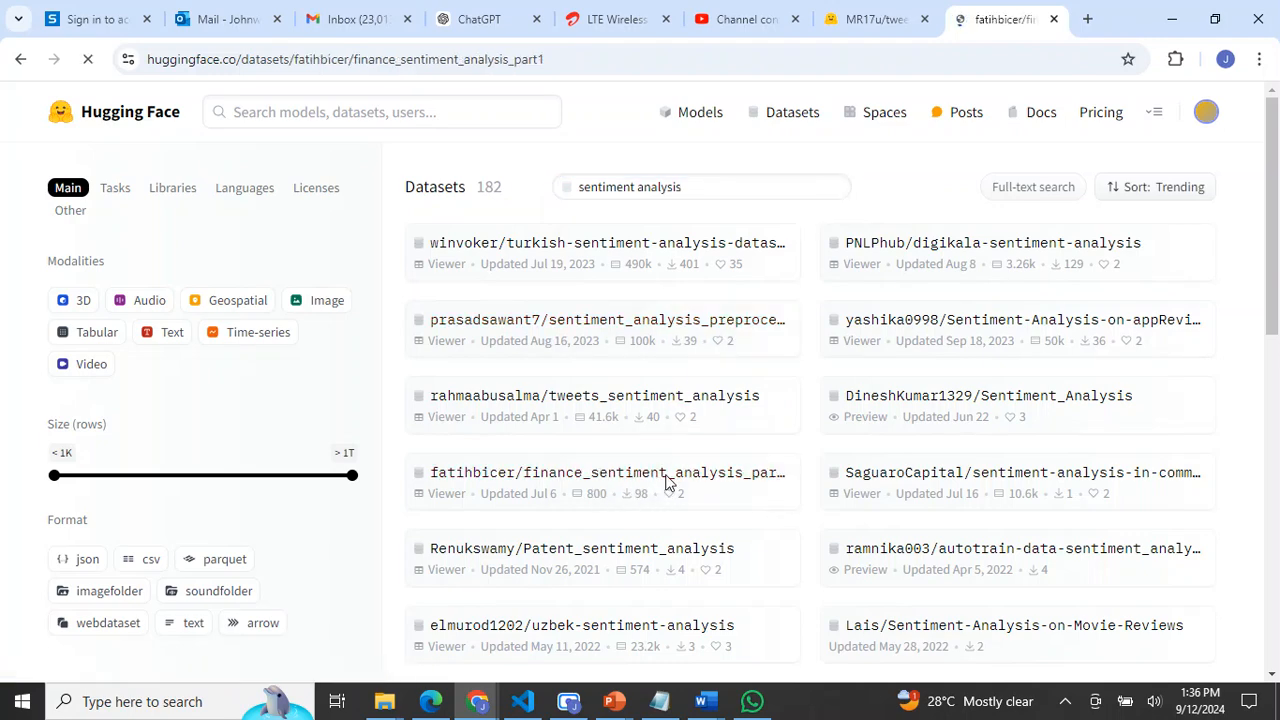
{"action": "left_click", "coordinate": [607, 472]}
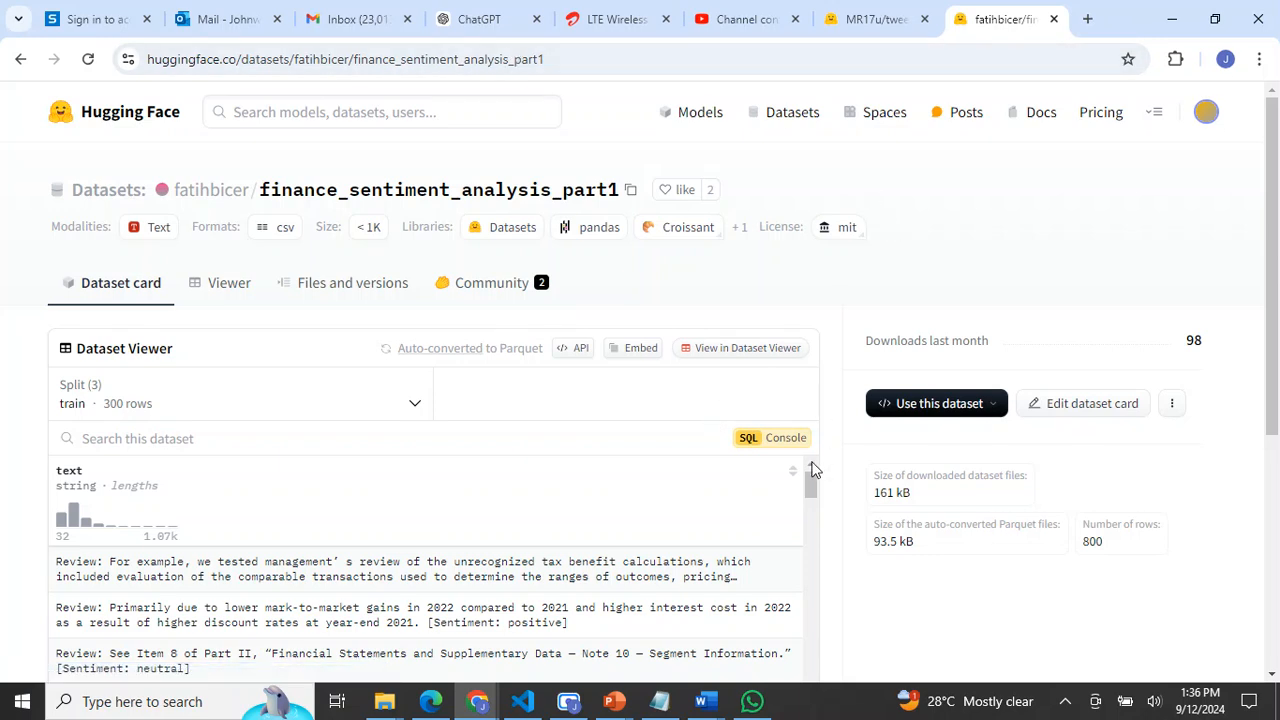
{"action": "left_click", "coordinate": [936, 403]}
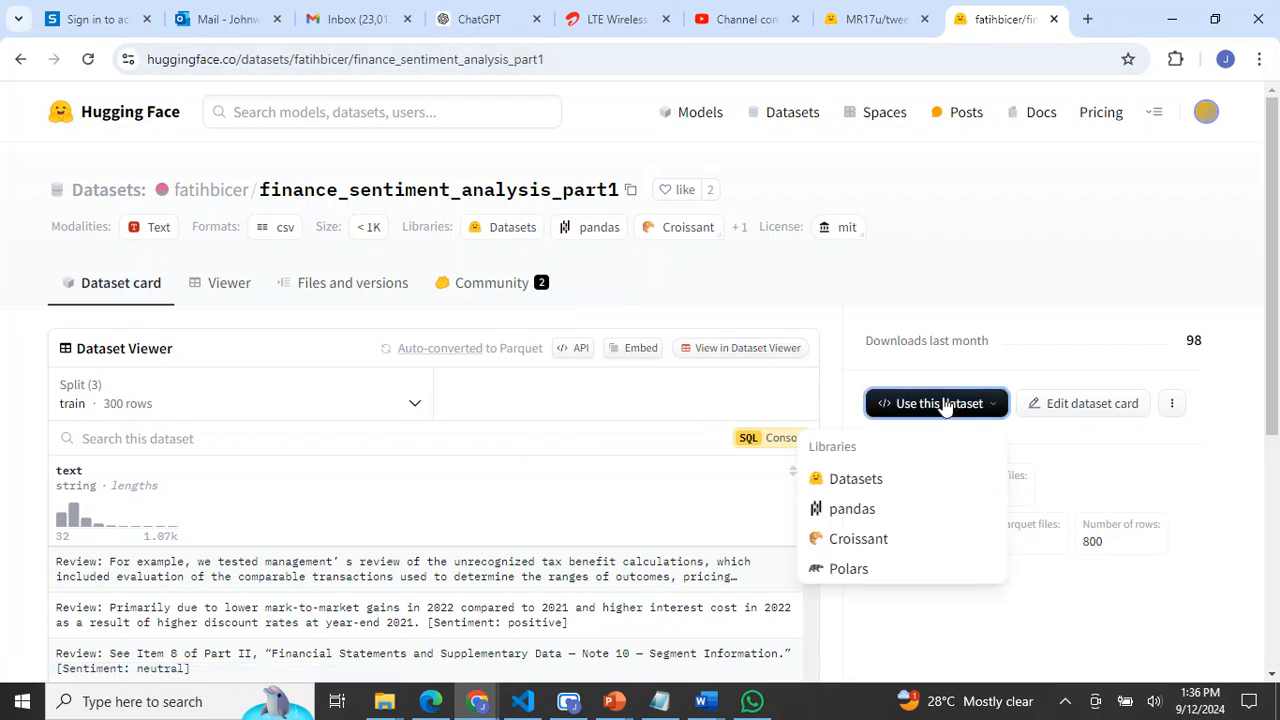
{"action": "left_click", "coordinate": [936, 403]}
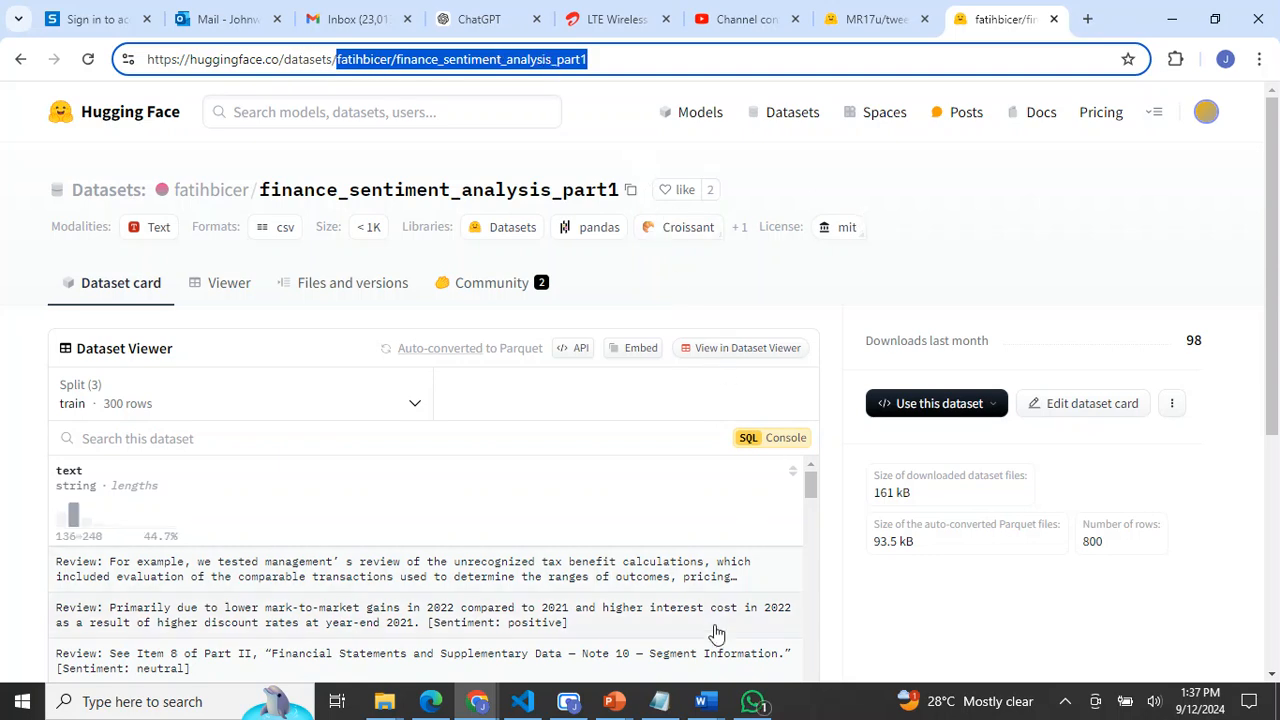
{"action": "left_click", "coordinate": [520, 701]}
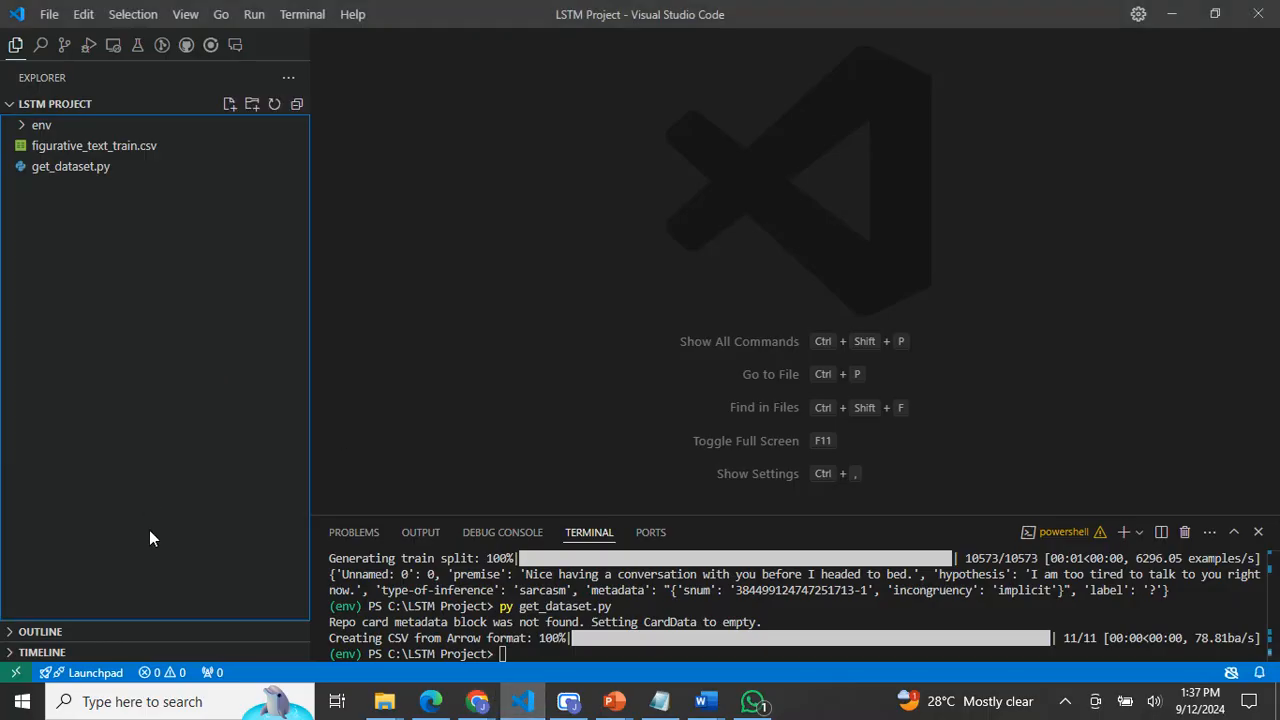
{"action": "mouse_move", "coordinate": [232, 307]}
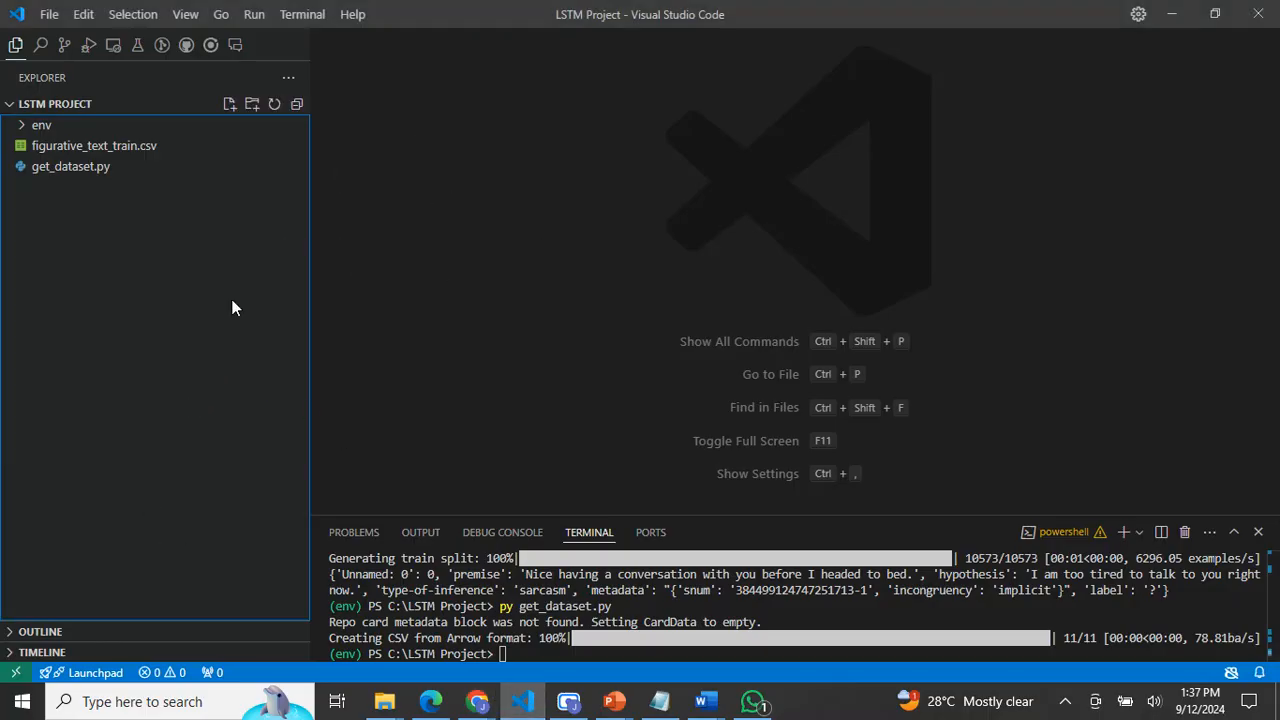
{"action": "mouse_move", "coordinate": [338, 318]}
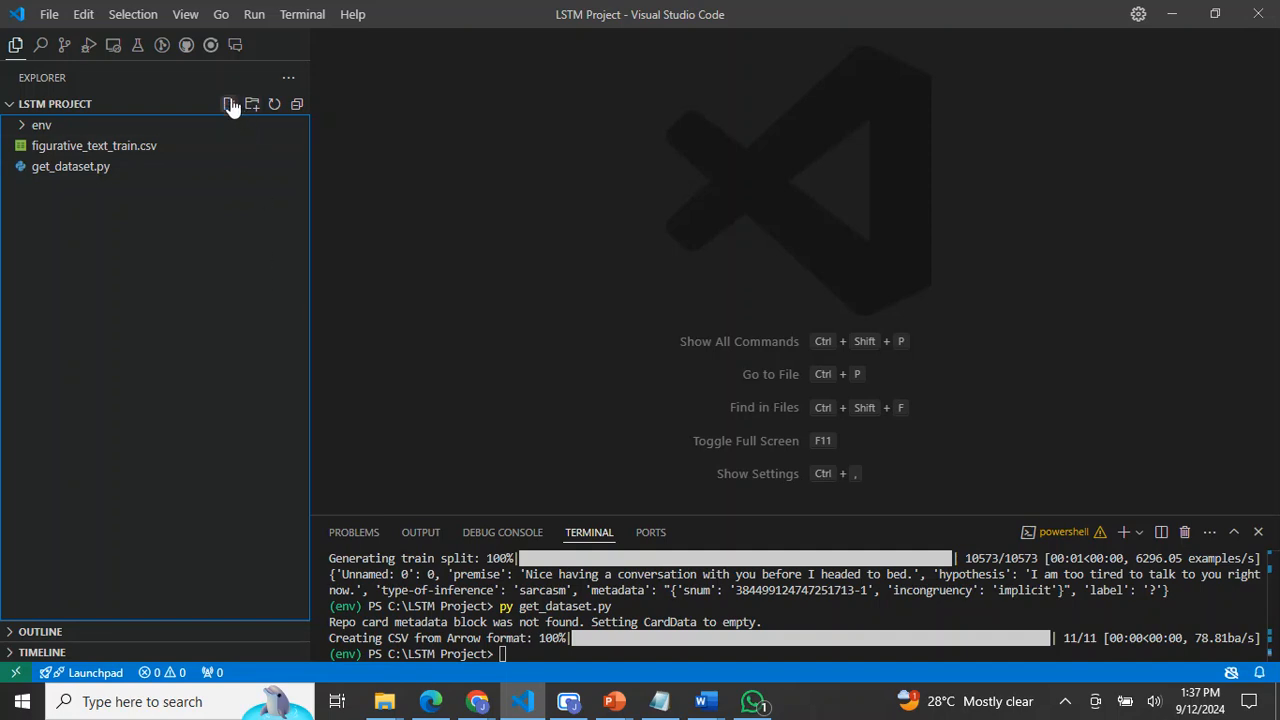
Name the new LSTM Project file download.py.
{"action": "type", "text": "down"}
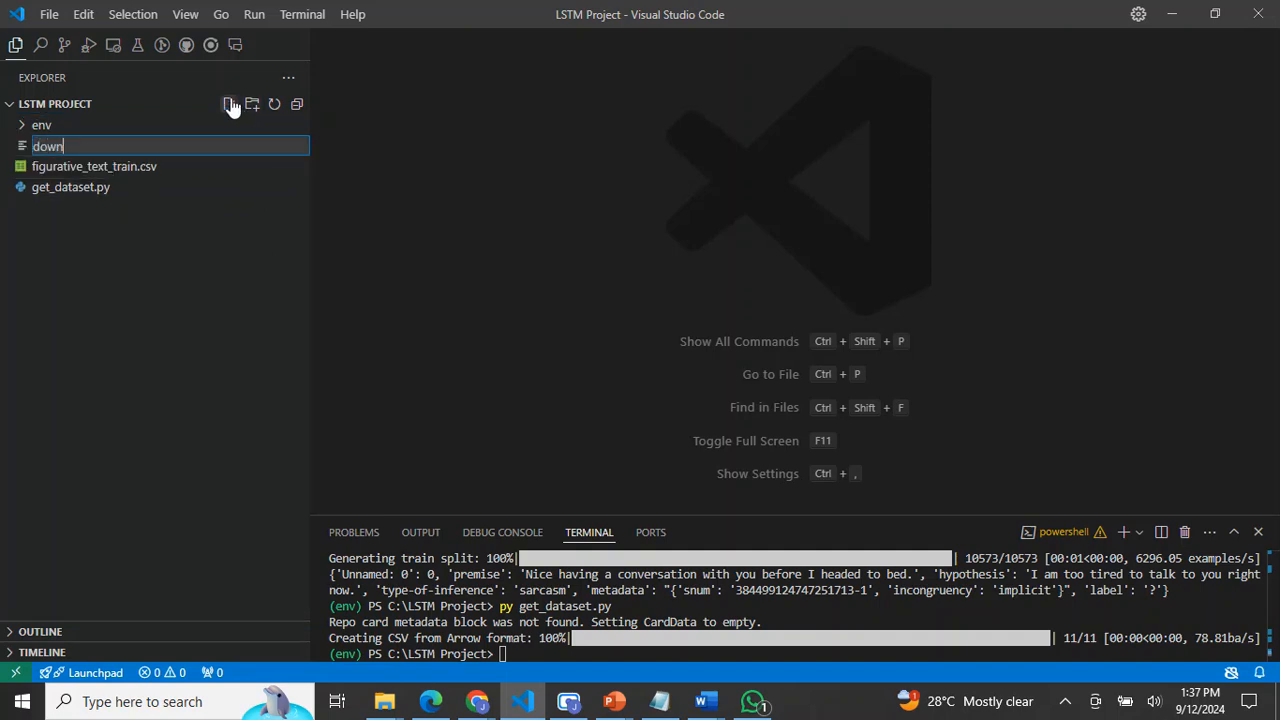
{"action": "type", "text": "load.py"}
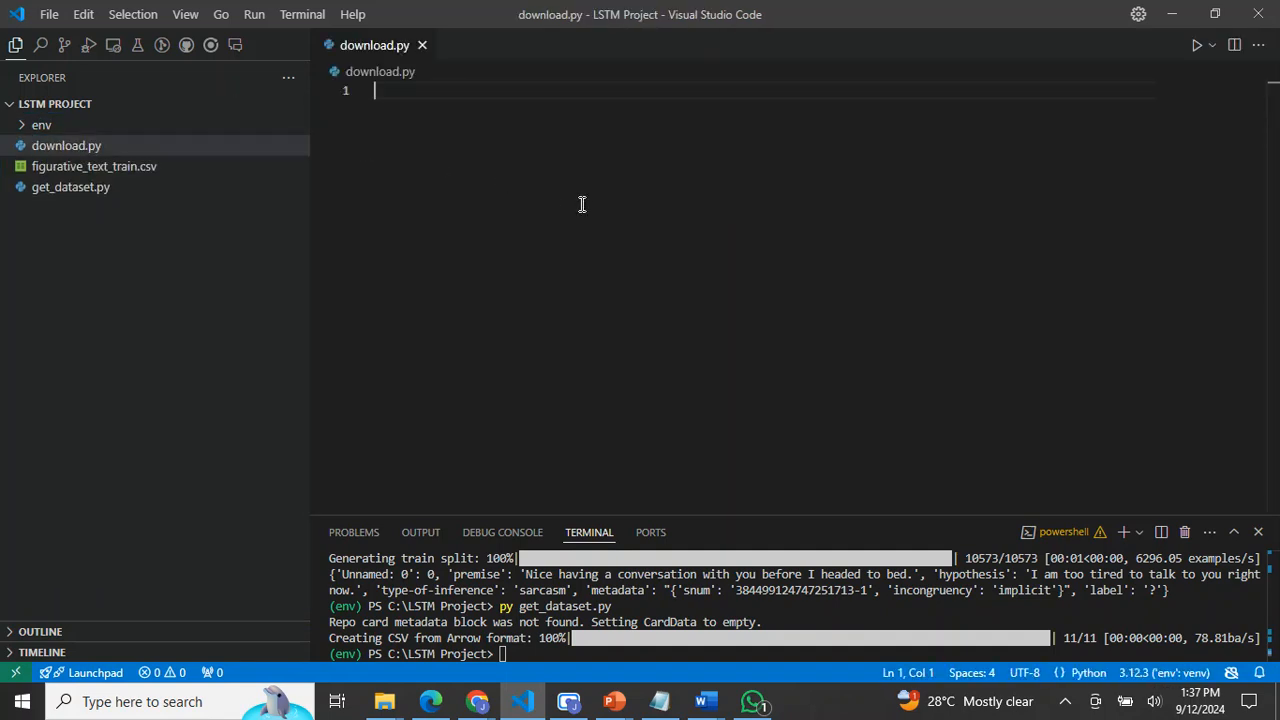
{"action": "mouse_move", "coordinate": [519, 660]}
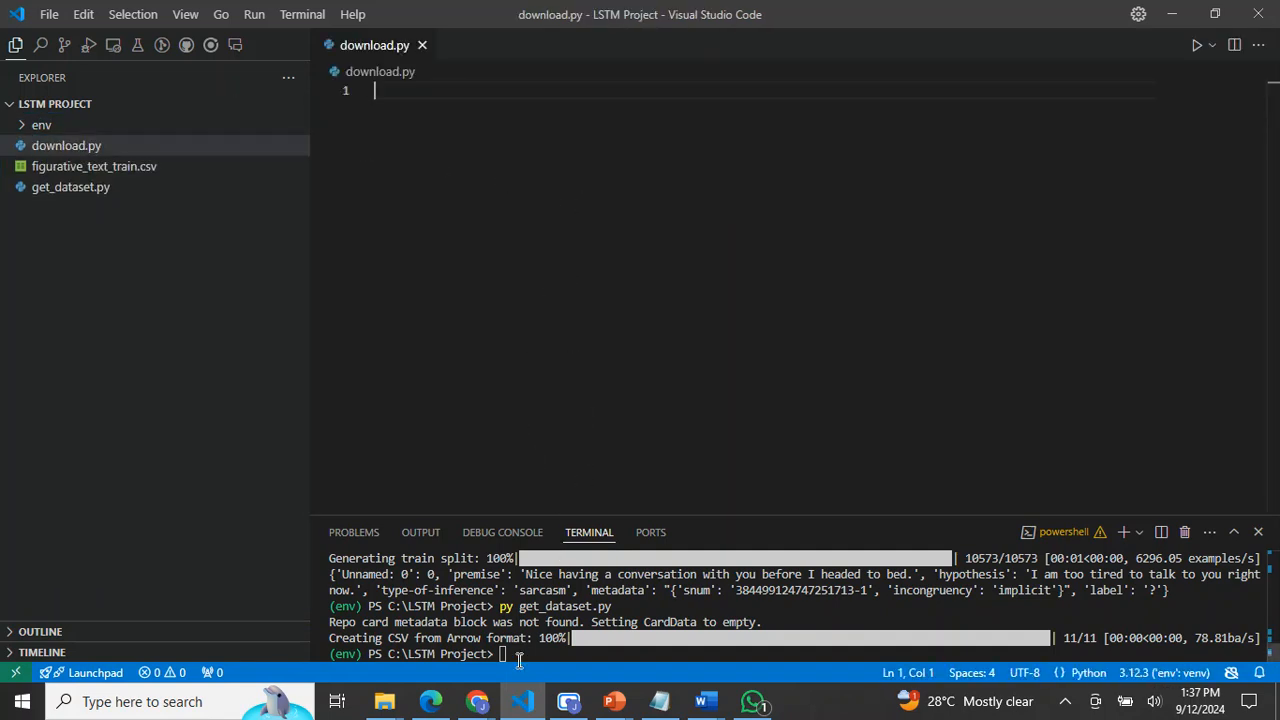
{"action": "mouse_move", "coordinate": [580, 657]}
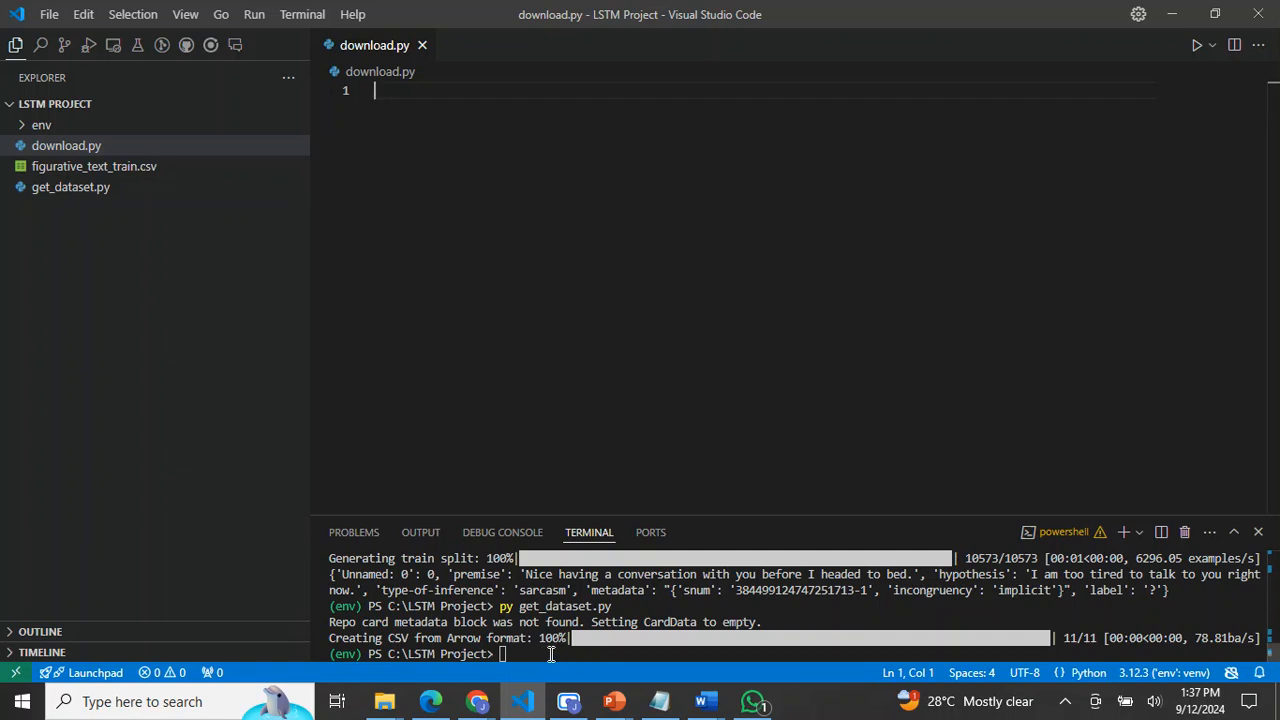
In the terminal, create and activate a venv named env, then start a pip install of datasets.
{"action": "type", "text": "pi"}
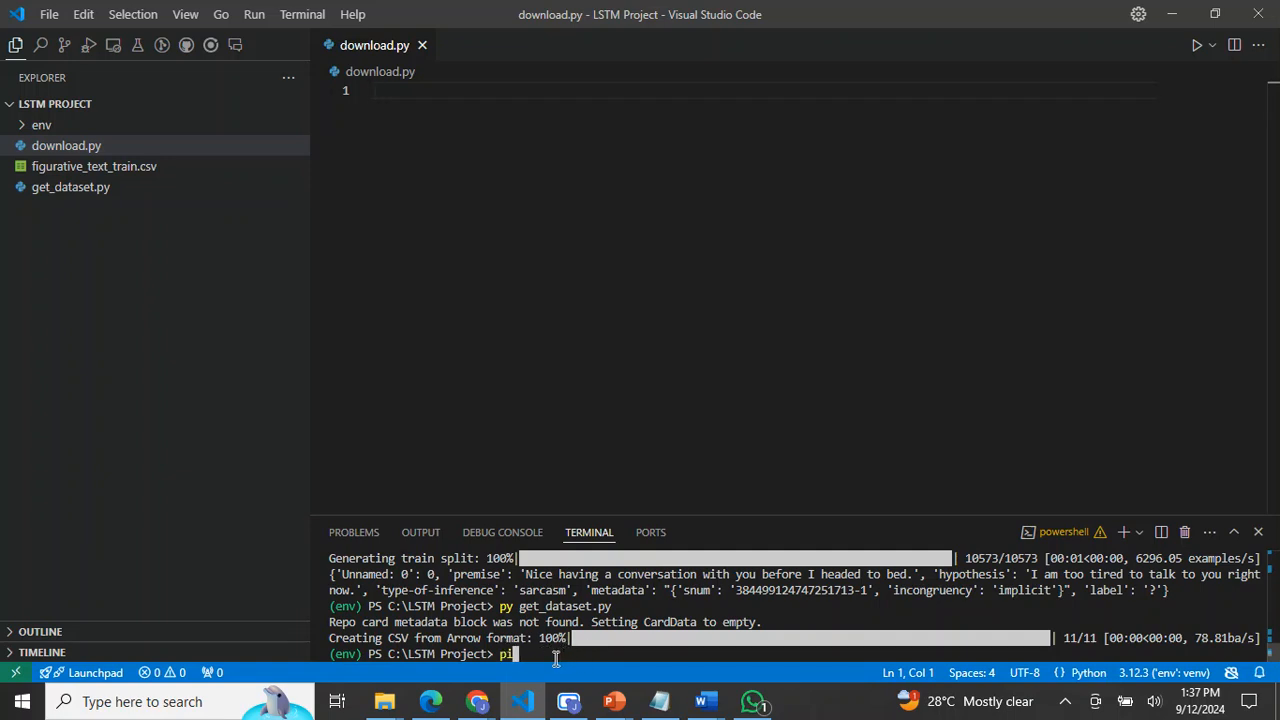
{"action": "type", "text": "p"}
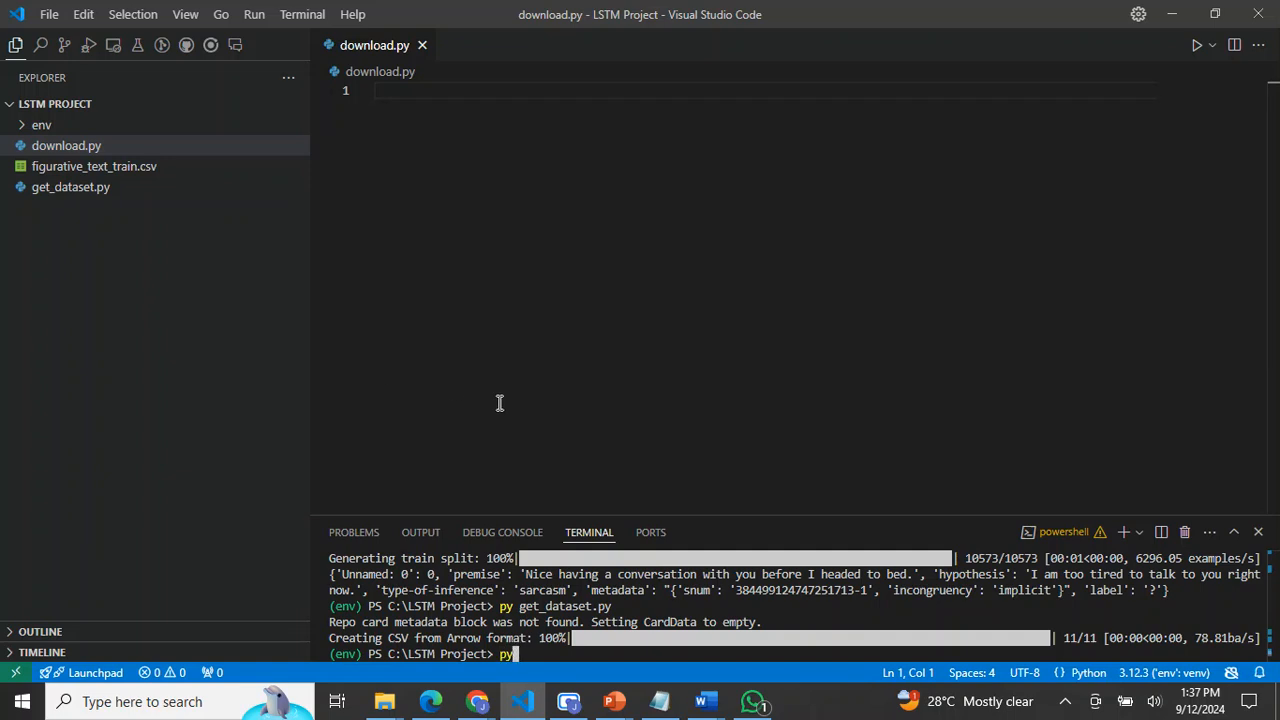
{"action": "type", "text": "-m ve"}
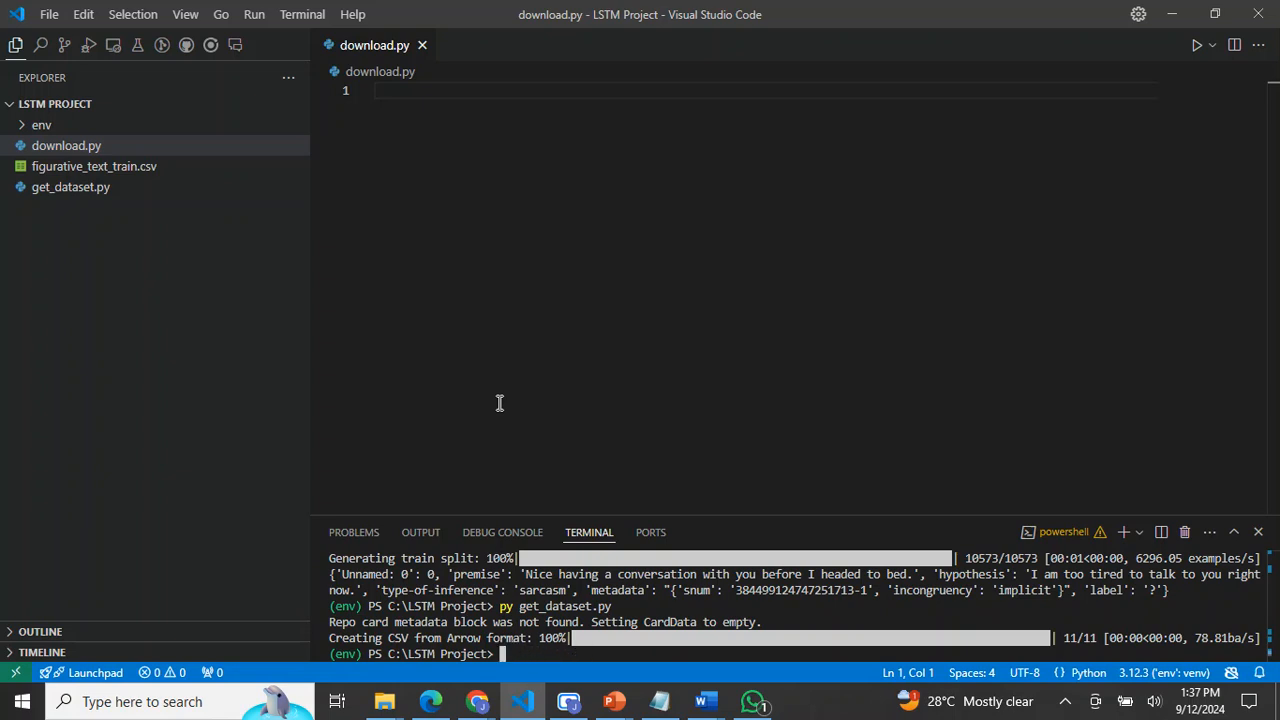
{"action": "type", "text": "env"}
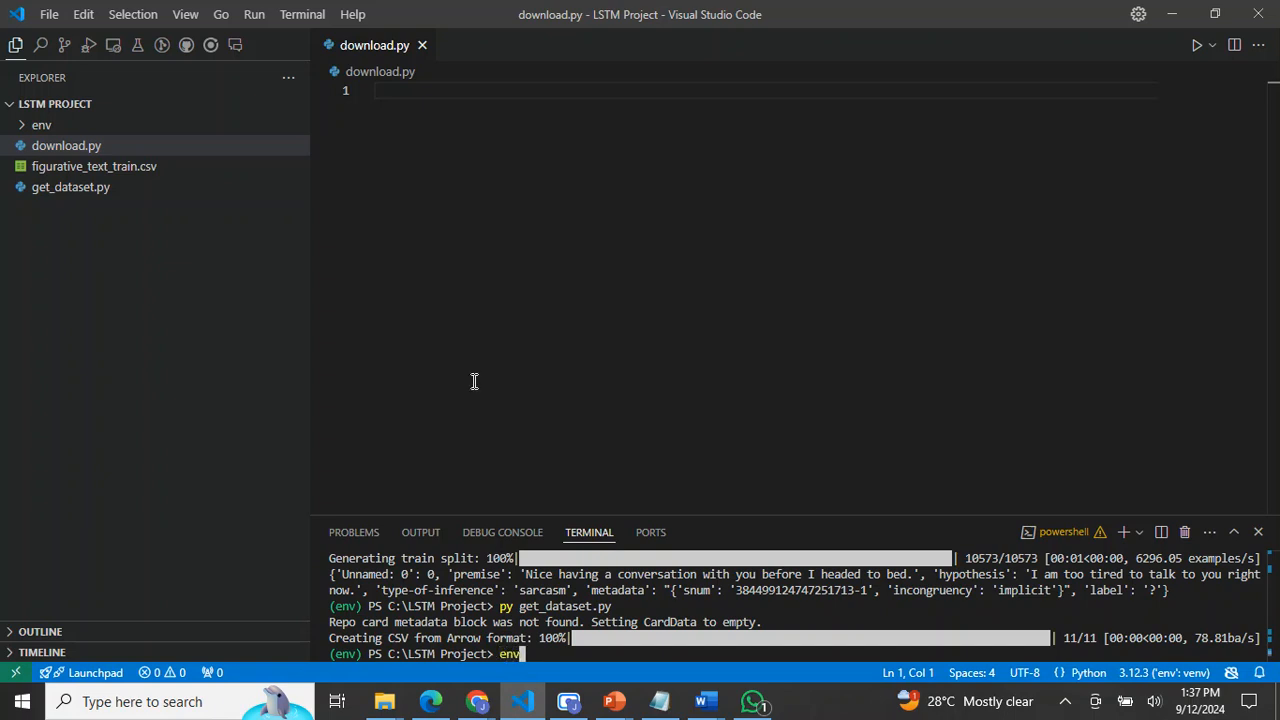
{"action": "mouse_move", "coordinate": [624, 625]}
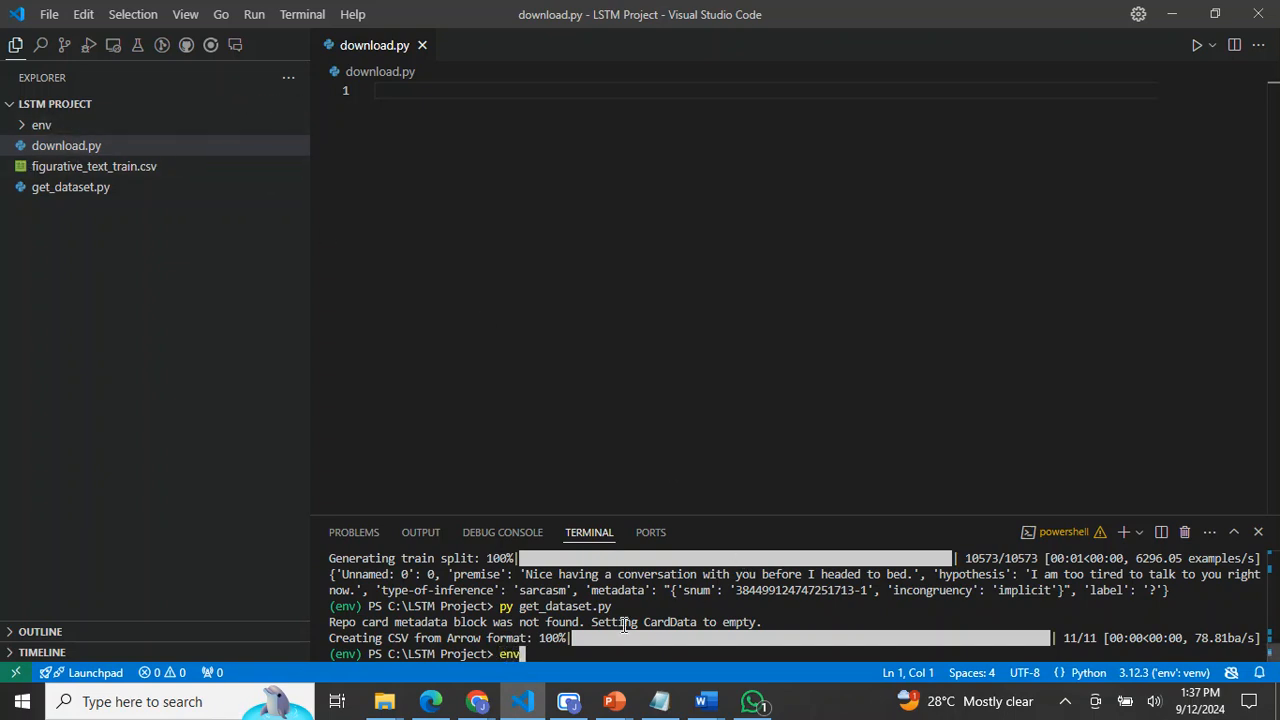
{"action": "type", "text": "/Sri"}
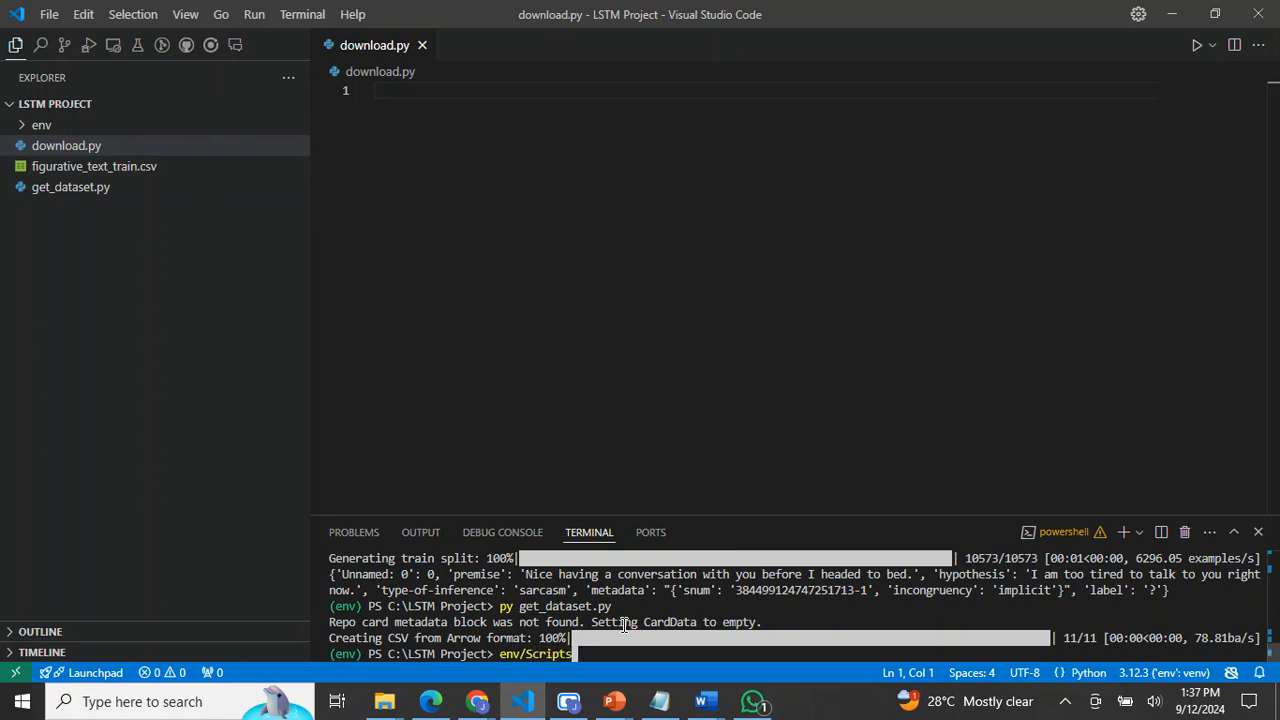
{"action": "type", "text": "/activate"}
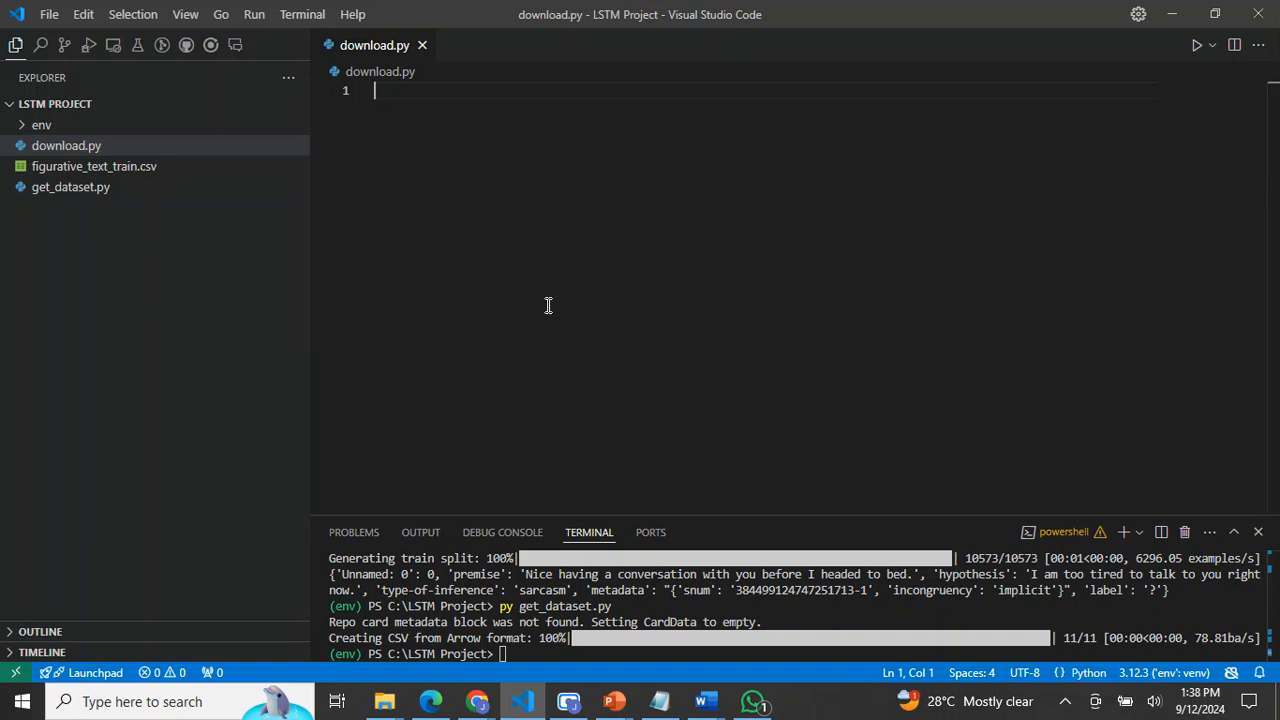
{"action": "type", "text": "pip install d"}
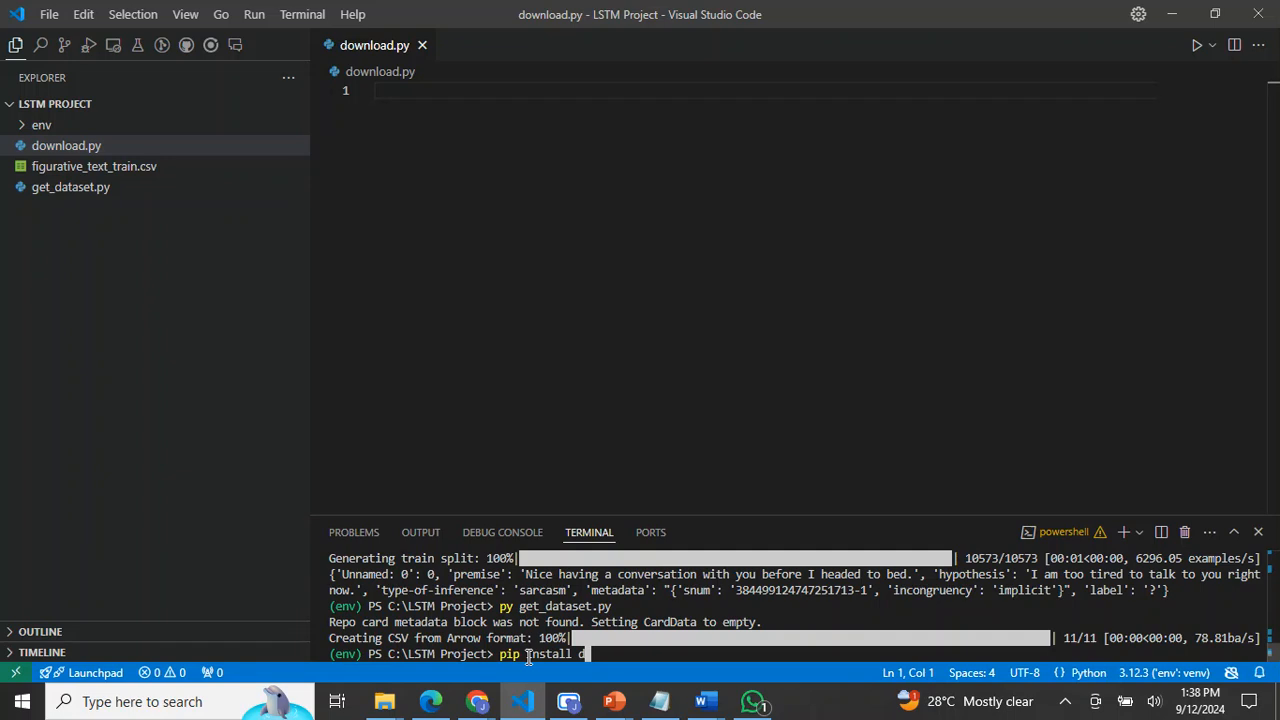
{"action": "type", "text": "ataset"}
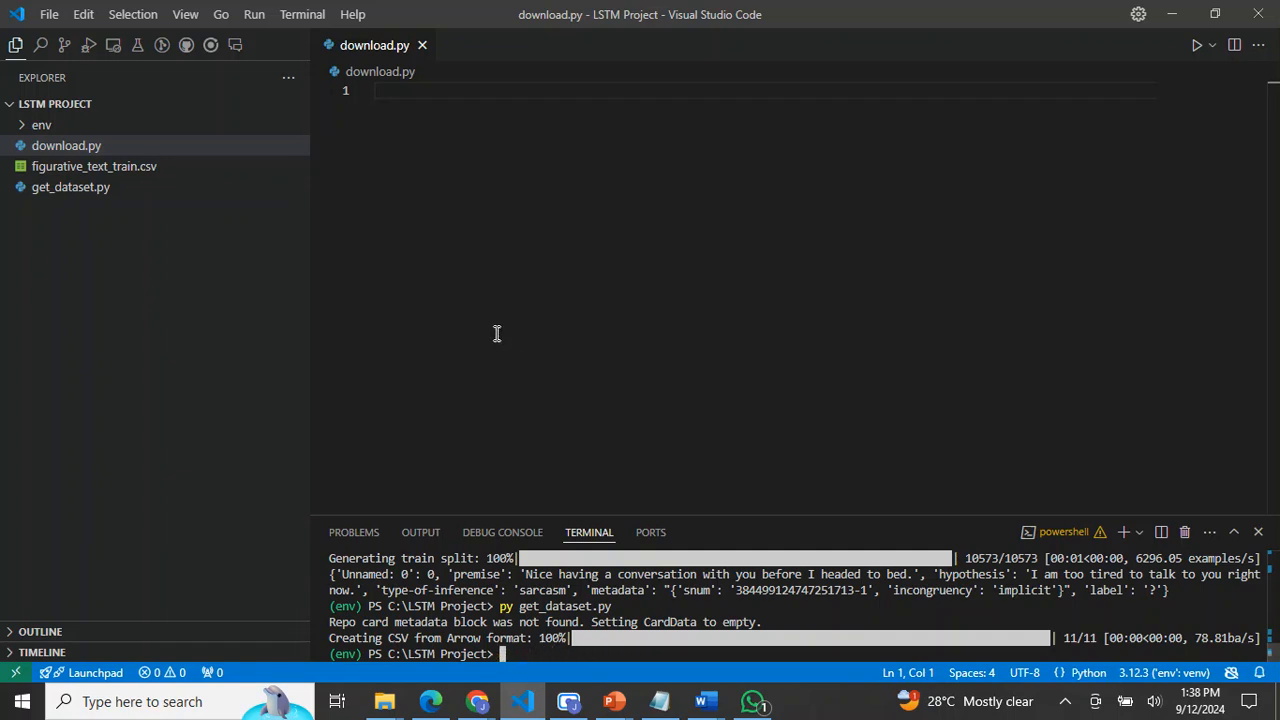
Add 'from datasets import load_dataset' to download.py.
{"action": "type", "text": "from da"}
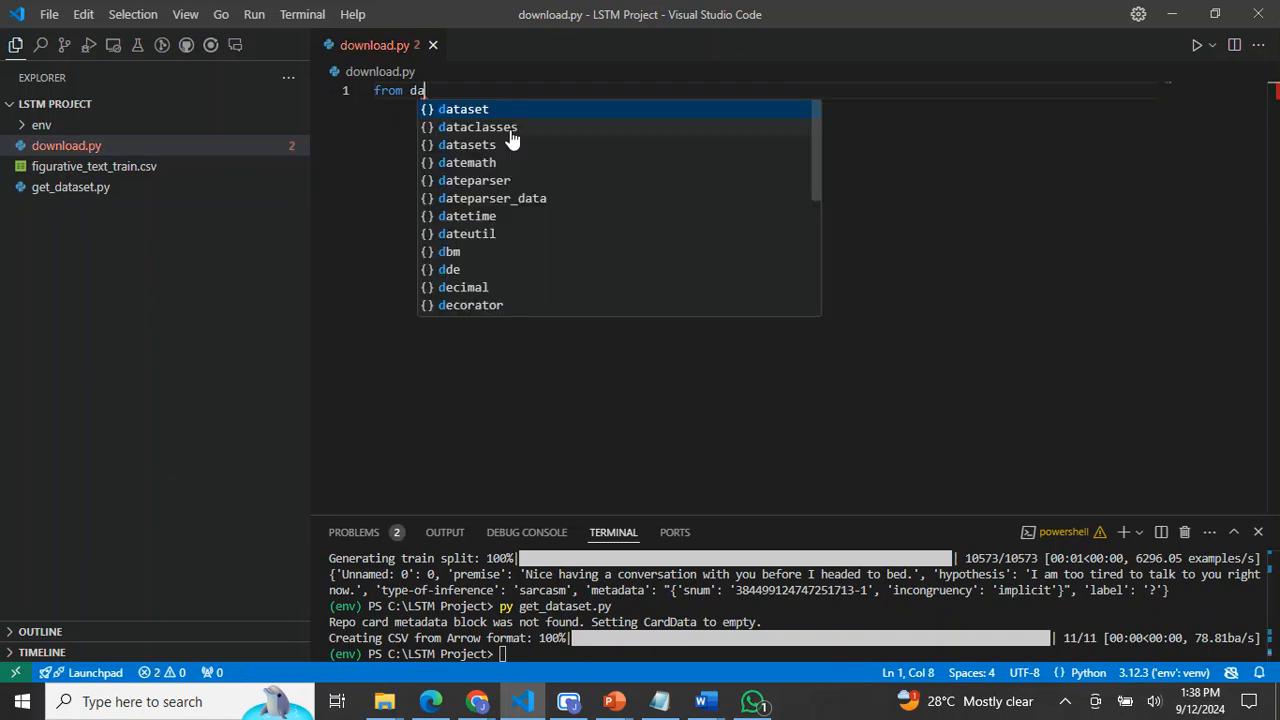
{"action": "left_click", "coordinate": [467, 144]}
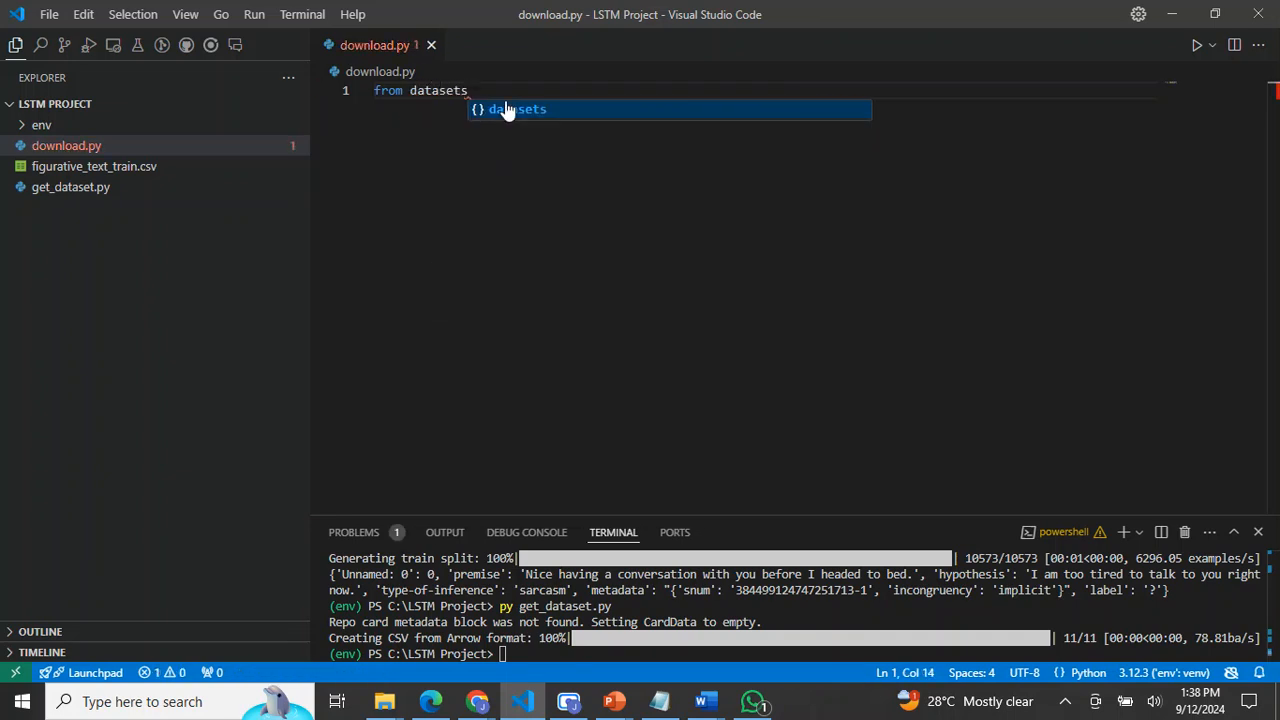
{"action": "mouse_move", "coordinate": [478, 90]}
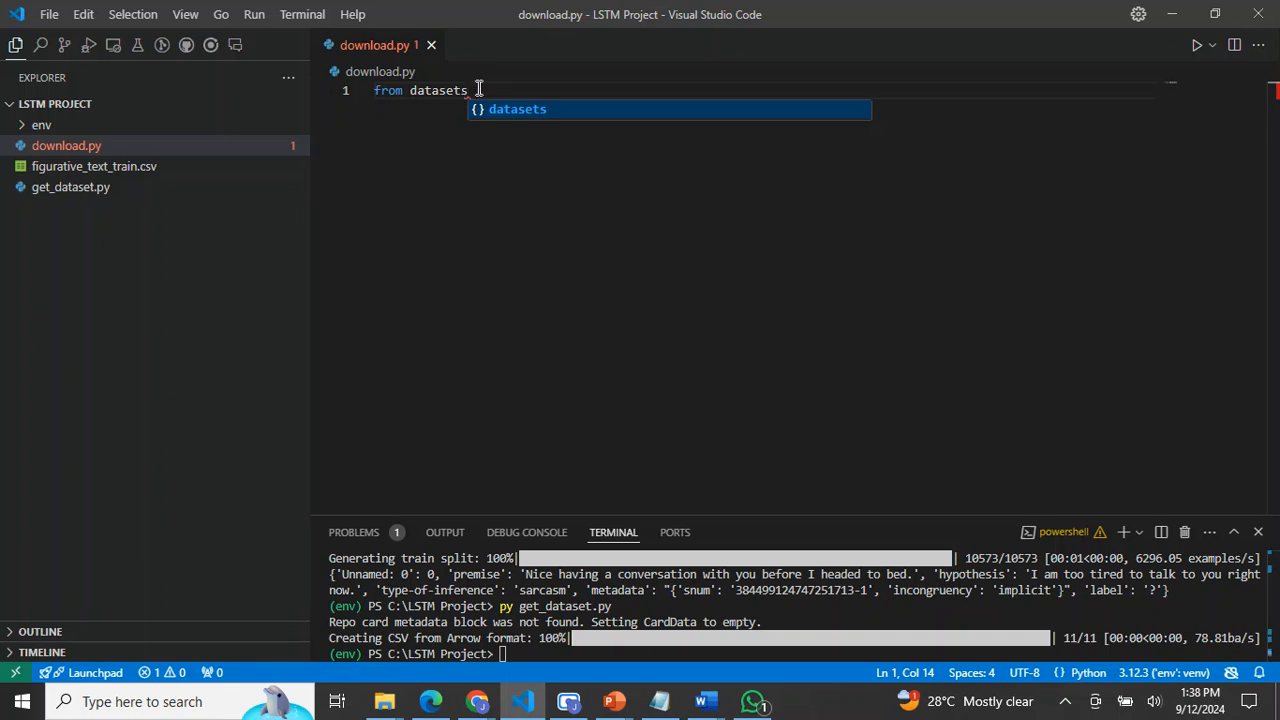
{"action": "type", "text": "import"}
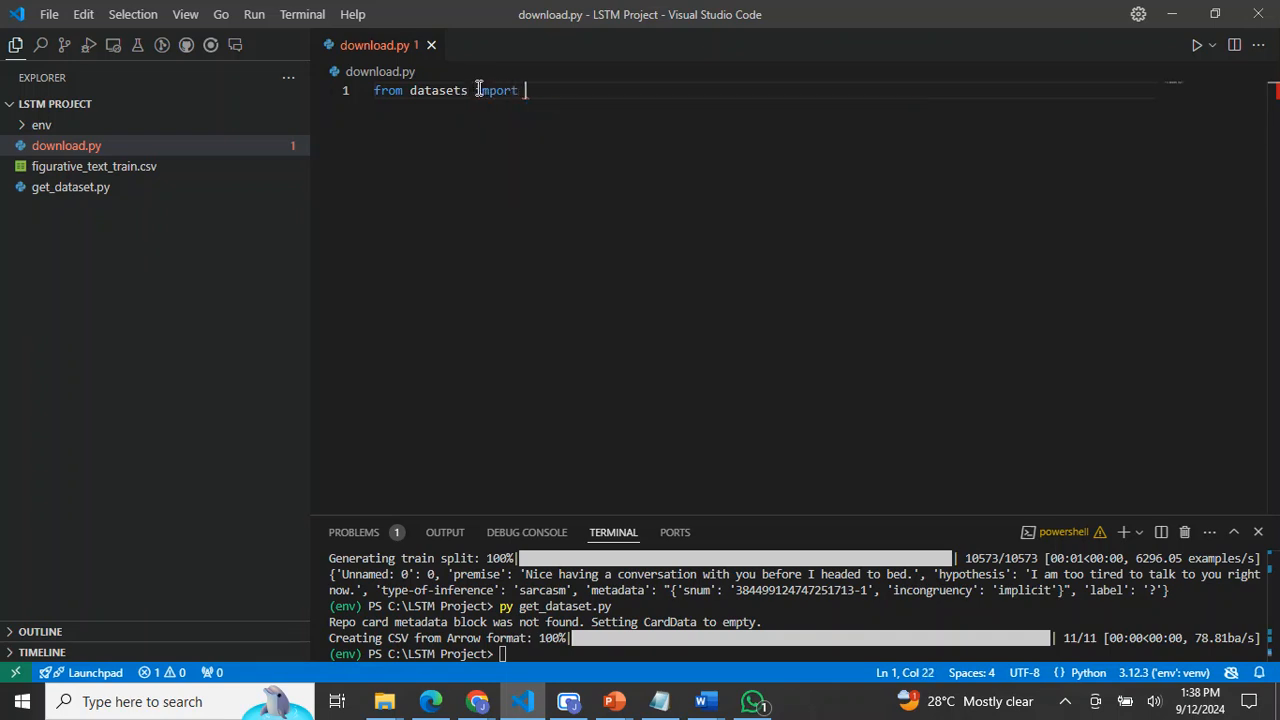
{"action": "type", "text": "load_datas"}
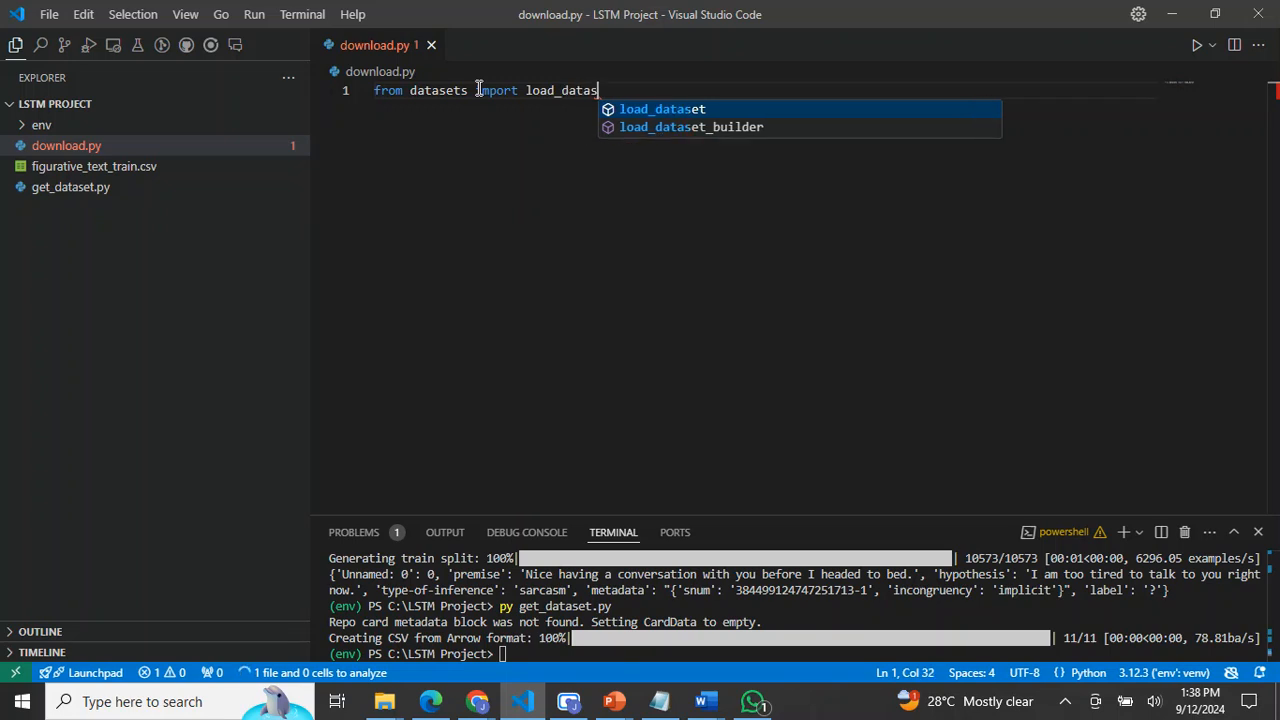
{"action": "key", "text": "Enter"}
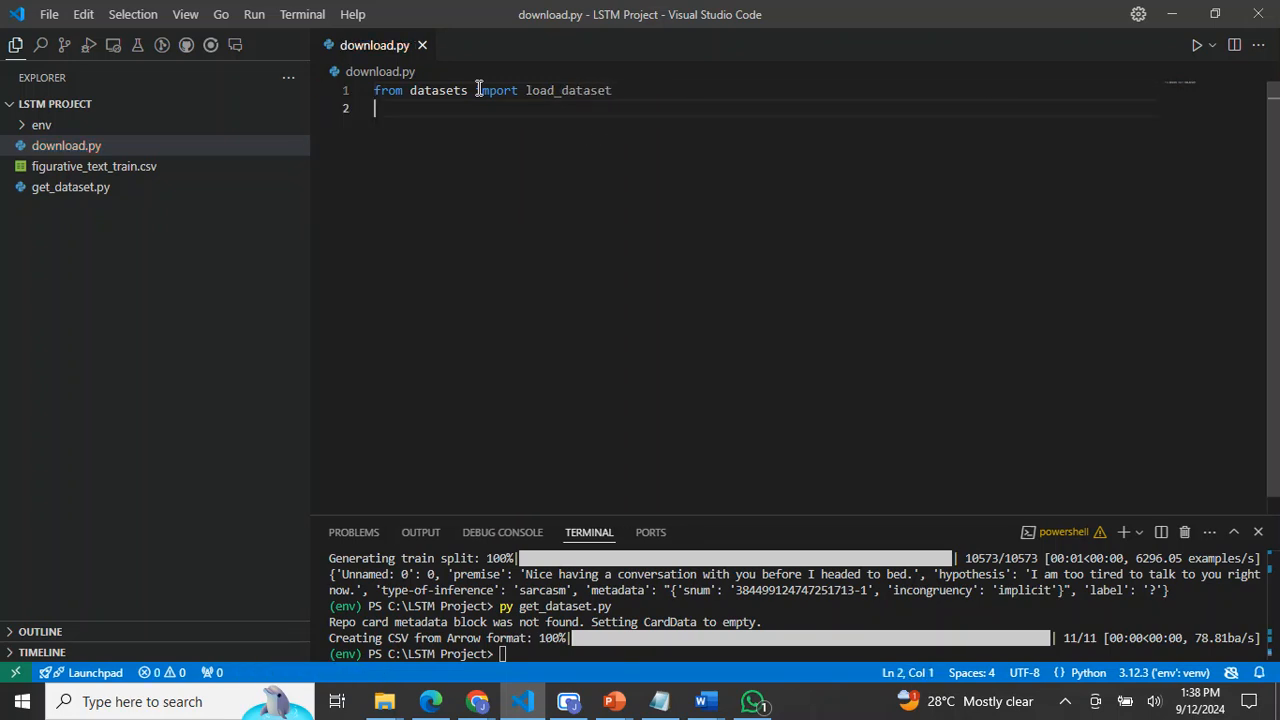
Load 'fatihbicer/finance_sentiment_analysis_part1' into a dataset variable.
{"action": "type", "text": "dataset=load_dataset"}
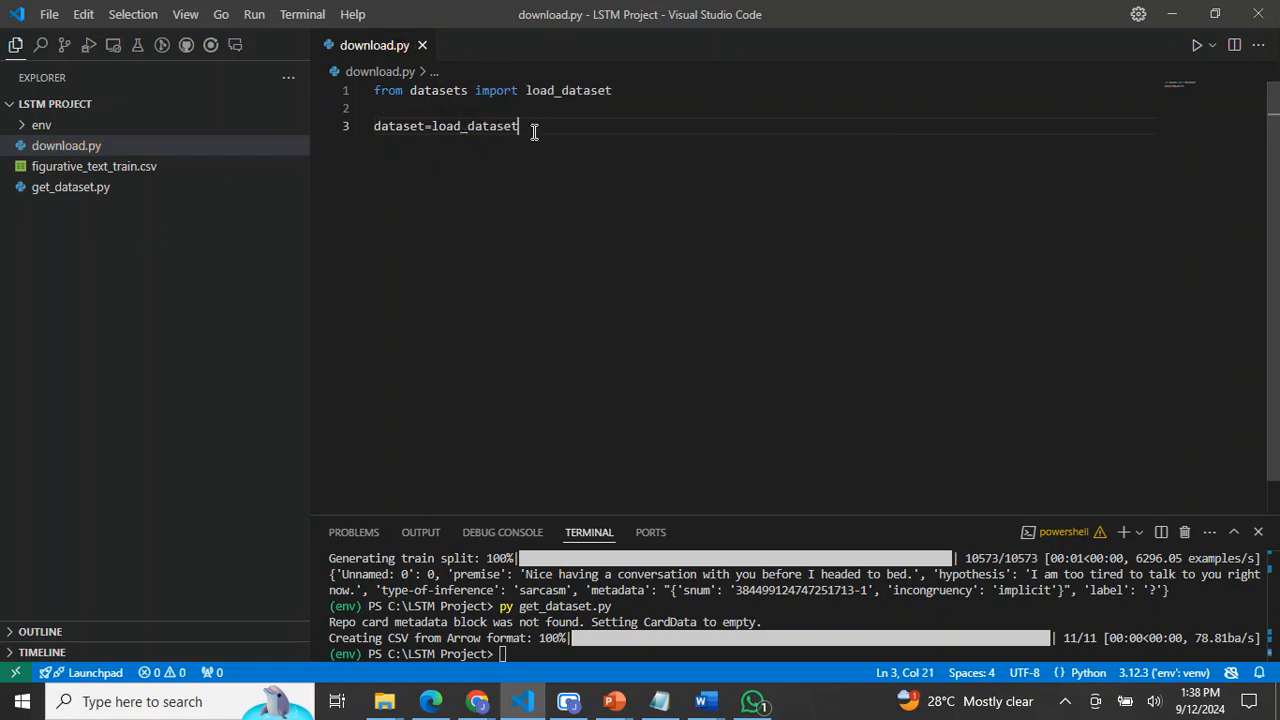
{"action": "type", "text": "()"}
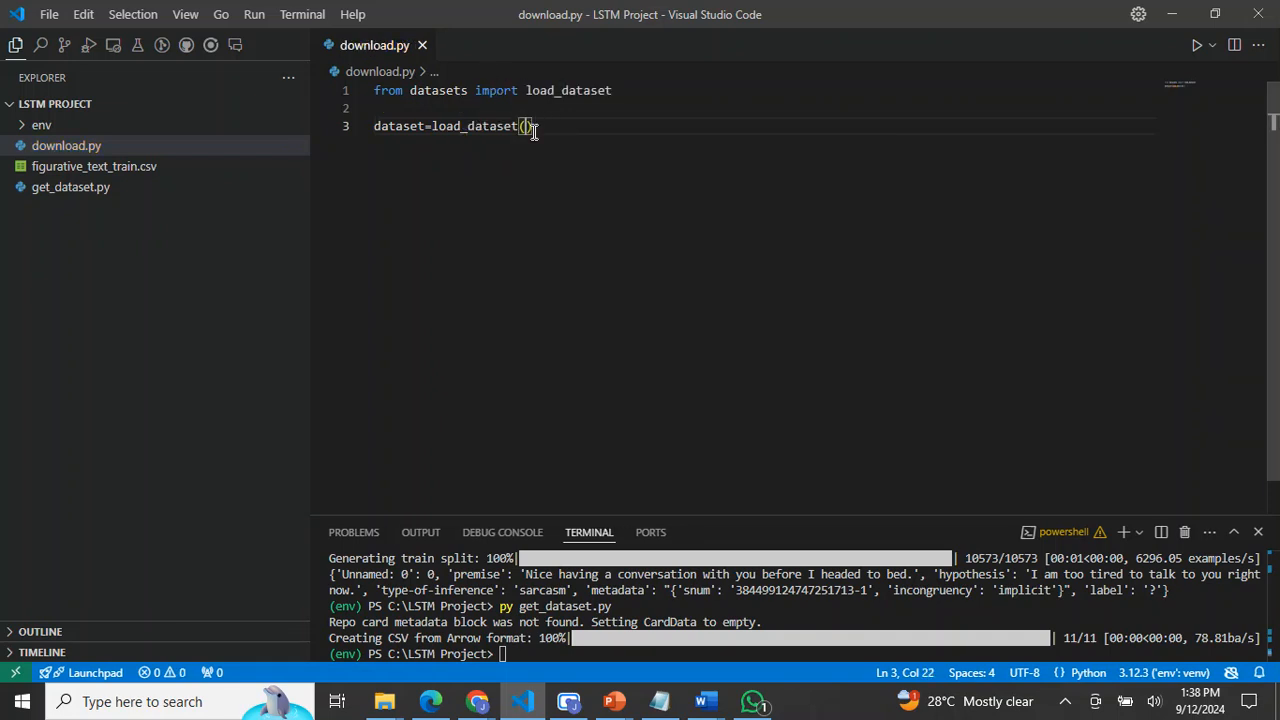
{"action": "type", "text": "\"\""}
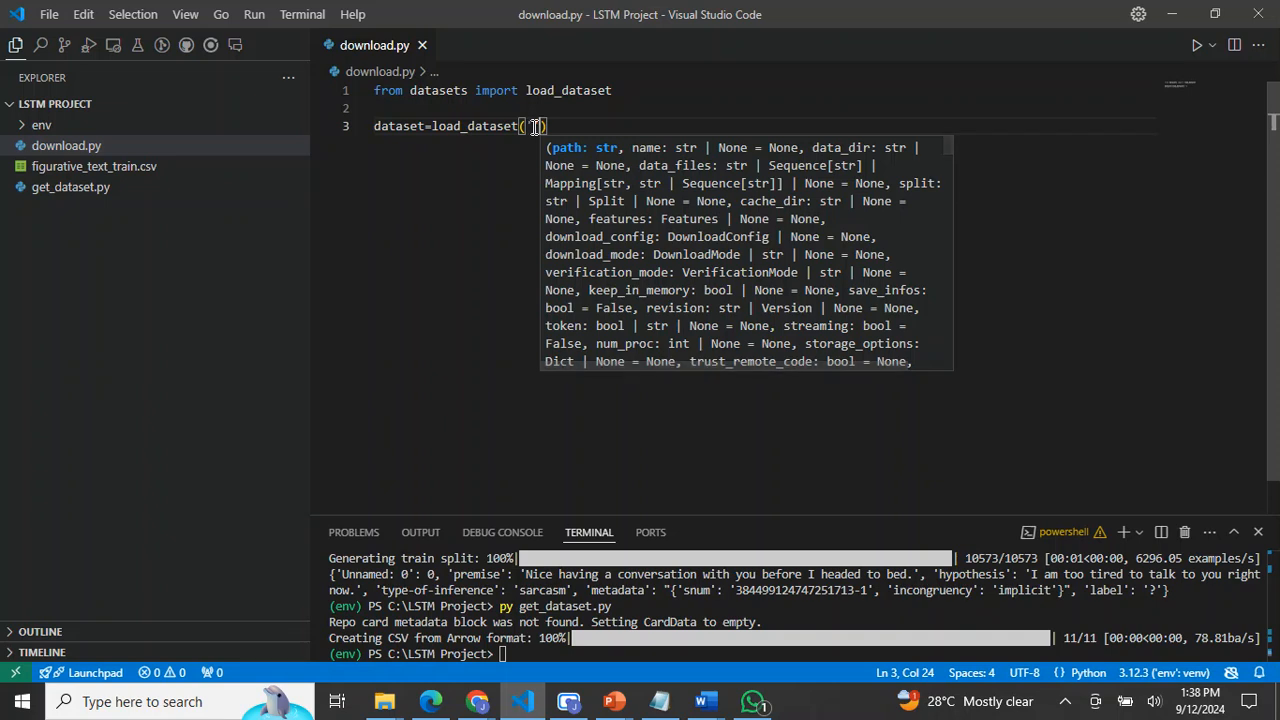
{"action": "type", "text": "'fatihbicer/finance_sentiment_analysis_part1'"}
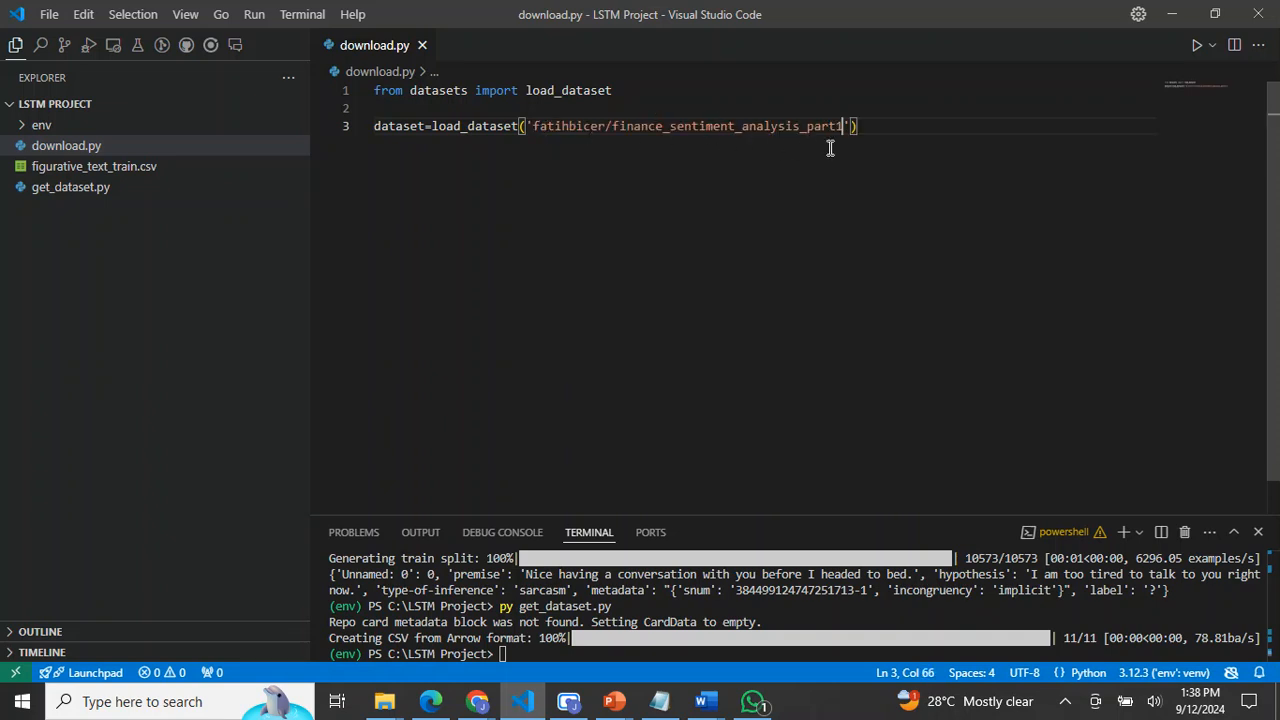
{"action": "mouse_move", "coordinate": [898, 130]}
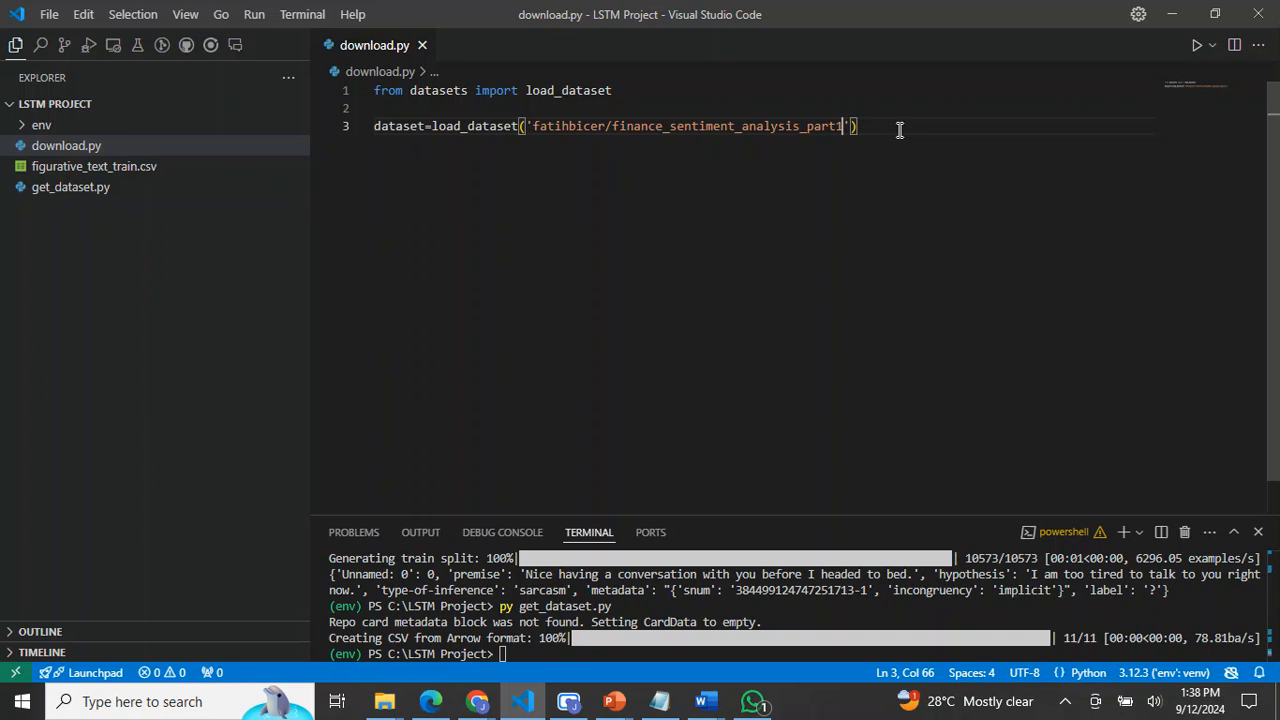
{"action": "key", "text": "Enter"}
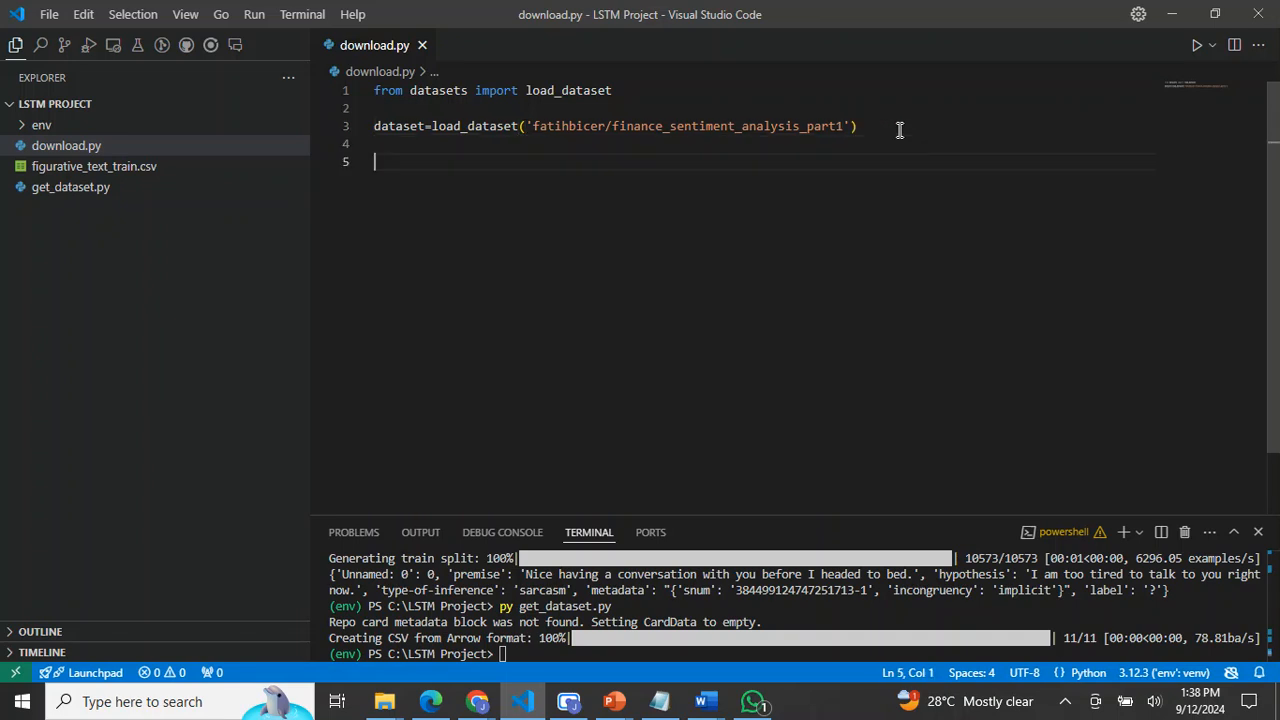
Write dataset['train'].to_csv('seniment_anlysis.csv') on line 5 of download.py.
{"action": "type", "text": "date"}
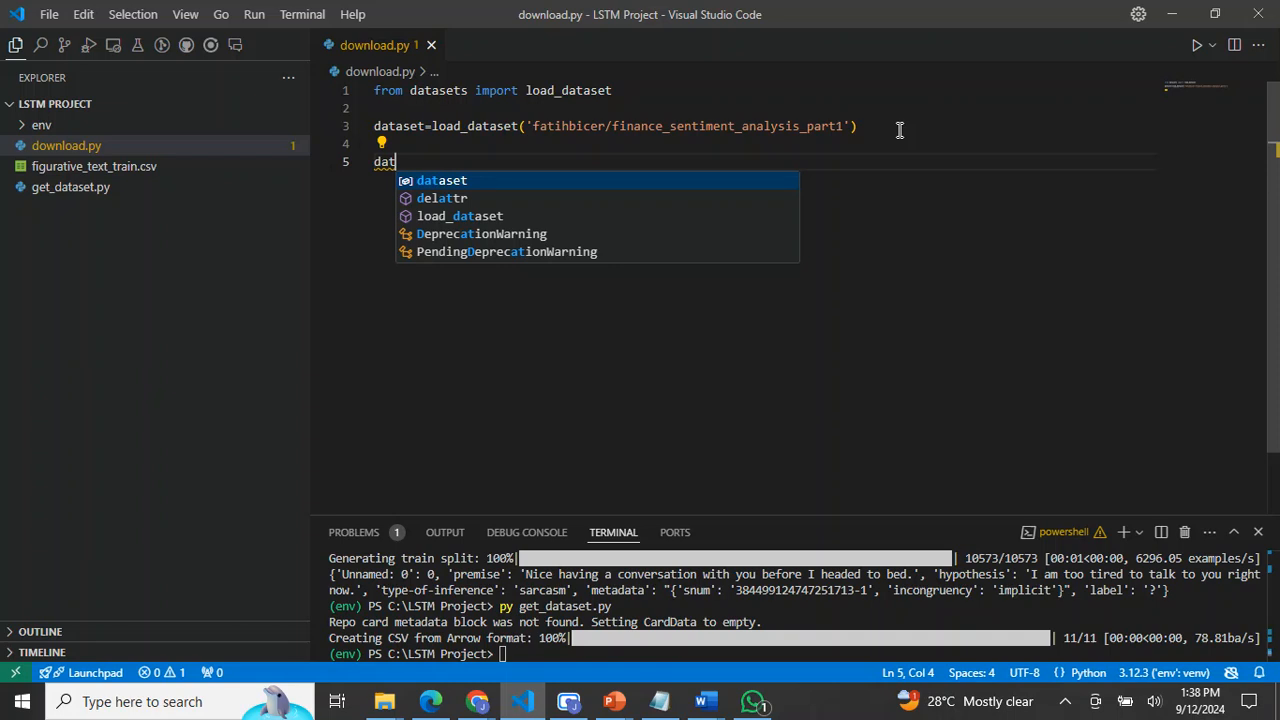
{"action": "mouse_move", "coordinate": [525, 198]}
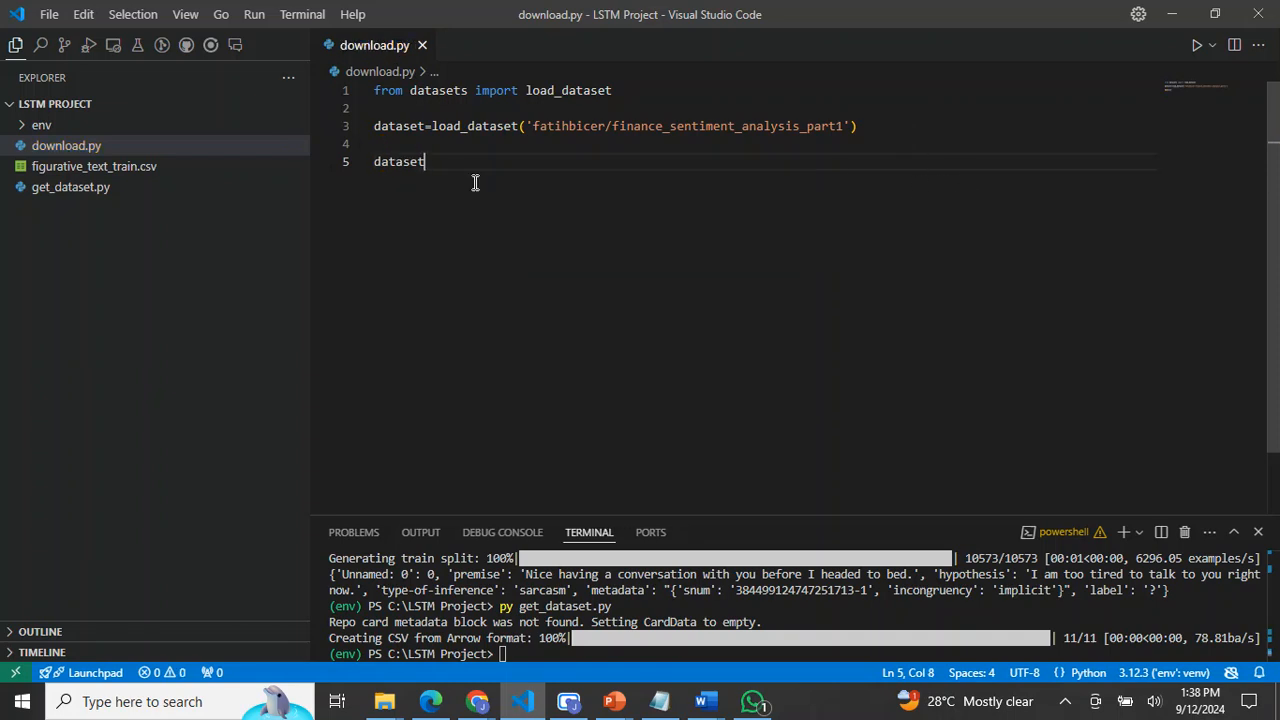
{"action": "type", "text": "['train']"}
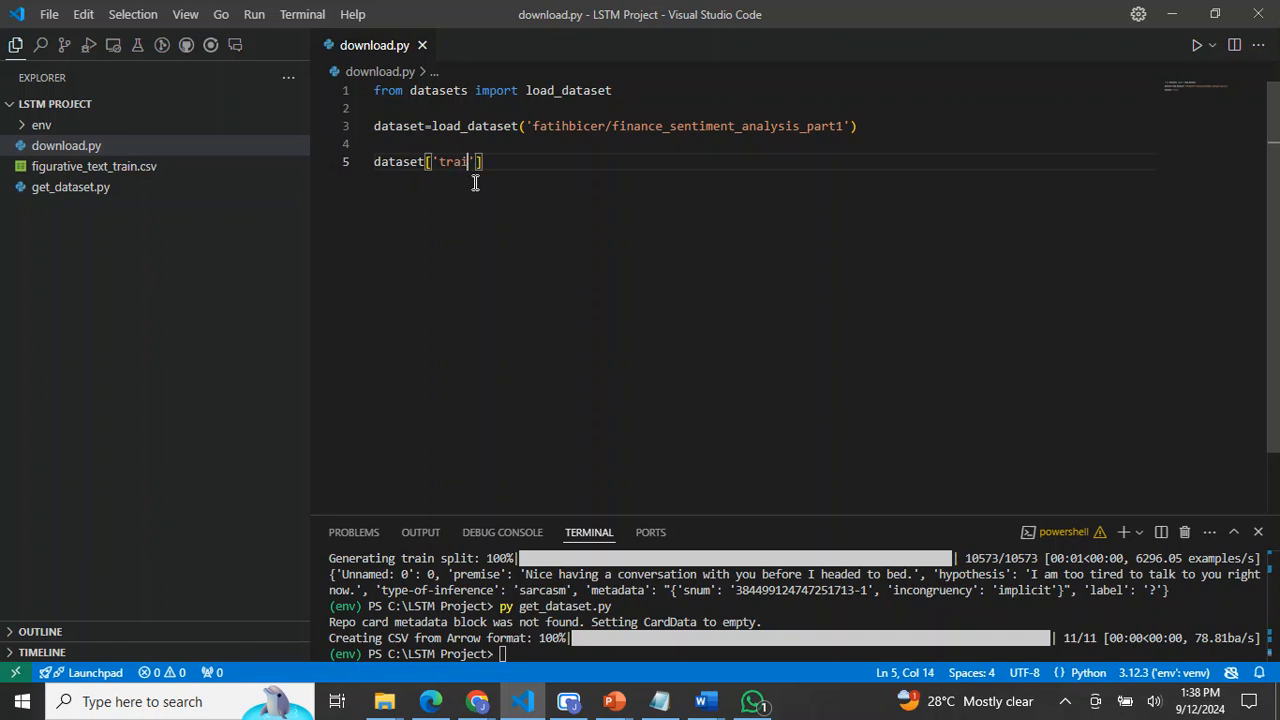
{"action": "type", "text": "n"}
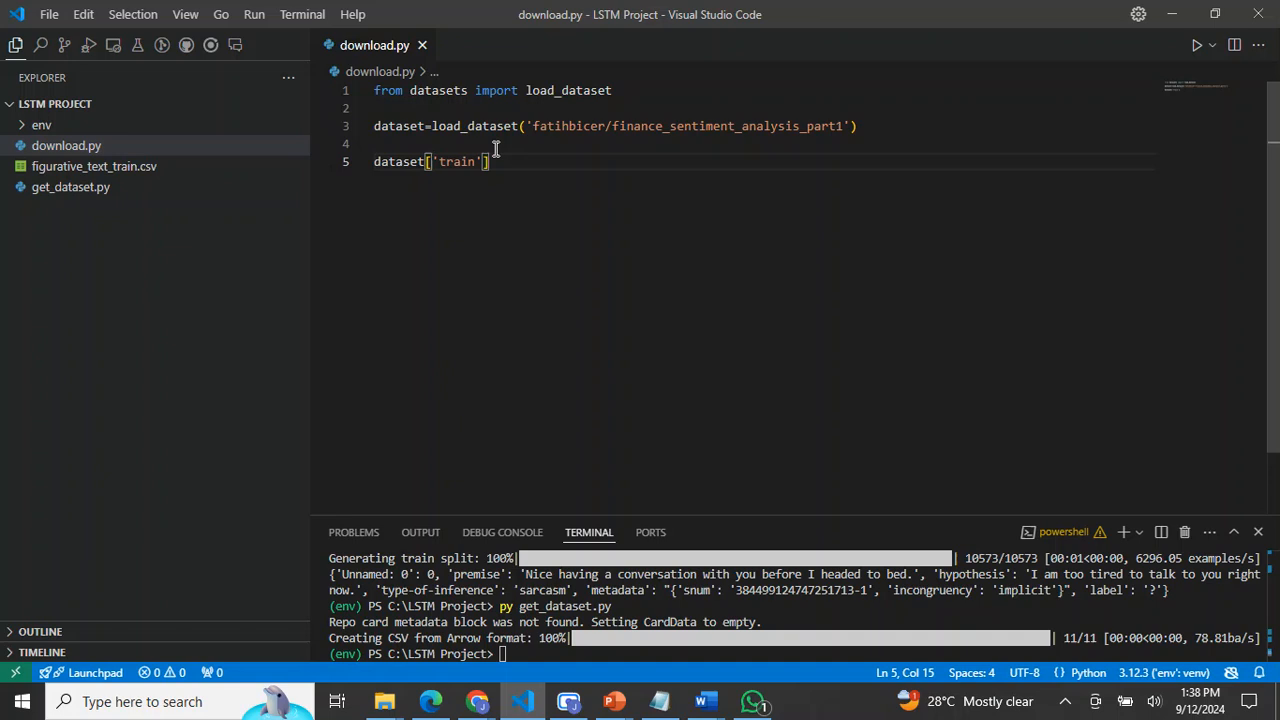
{"action": "left_click", "coordinate": [510, 161]}
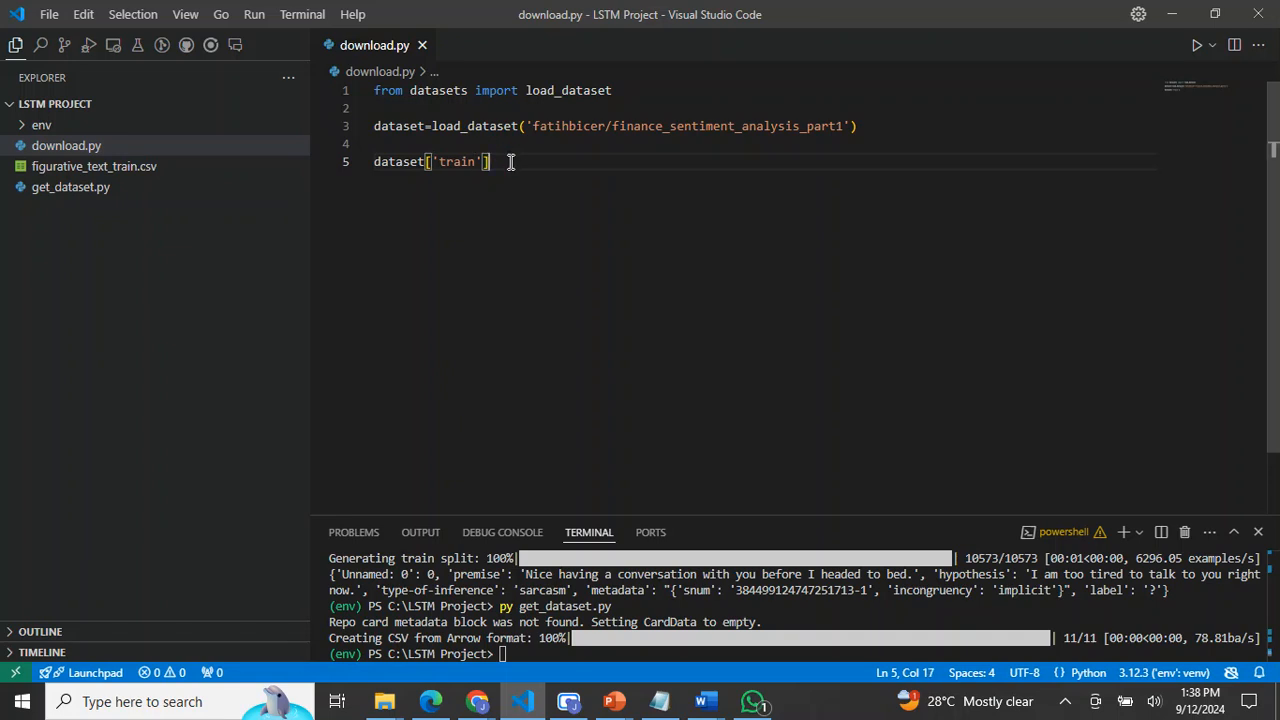
{"action": "type", "text": ".to"}
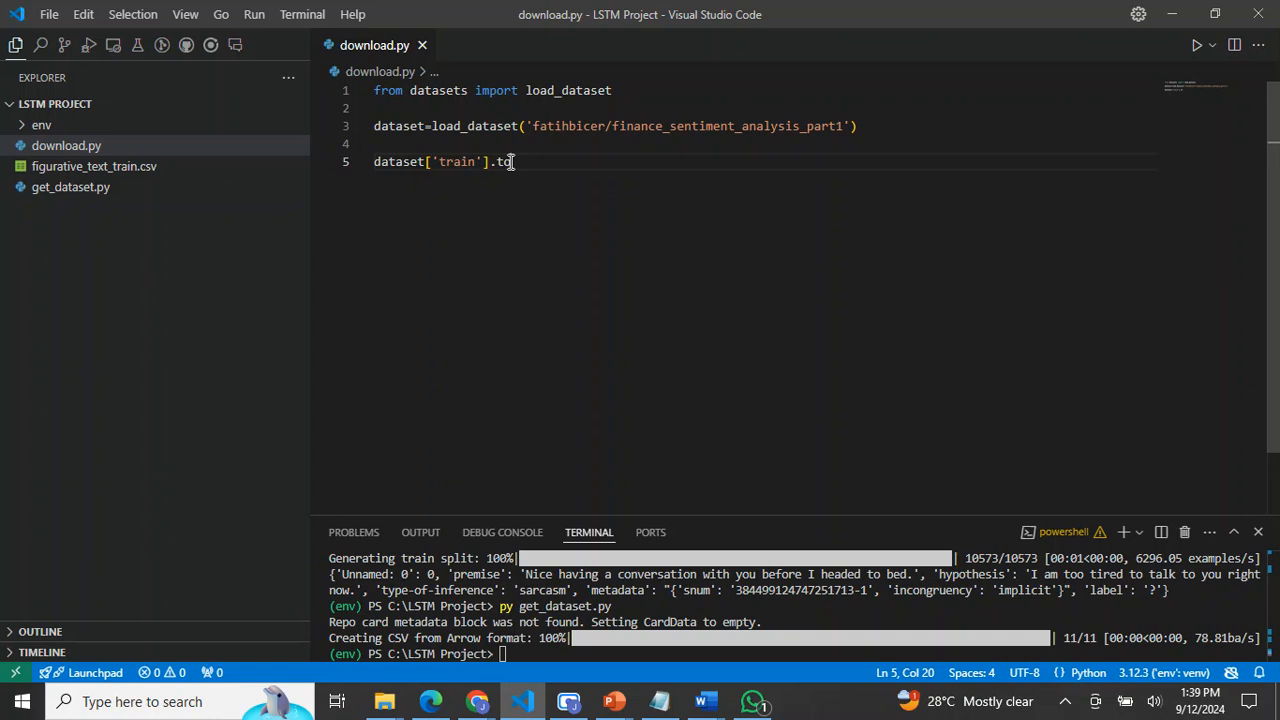
{"action": "type", "text": "_c"}
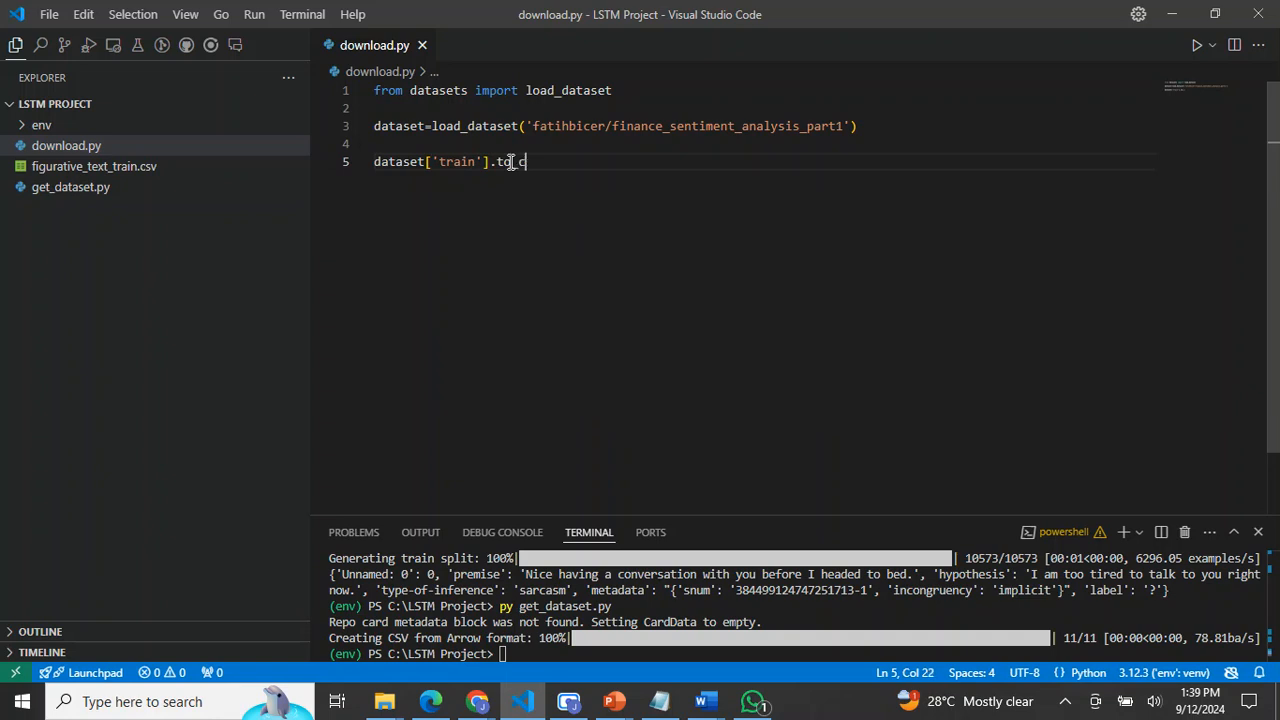
{"action": "type", "text": "sv"}
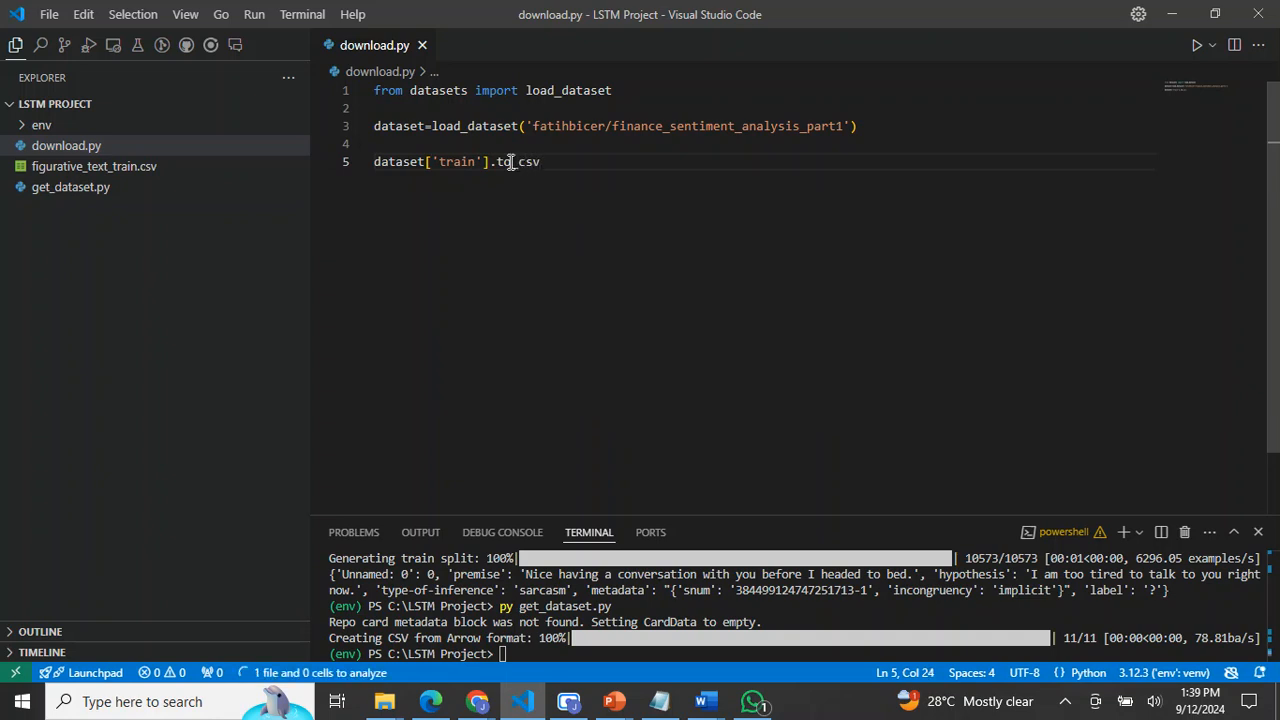
{"action": "type", "text": "('')"}
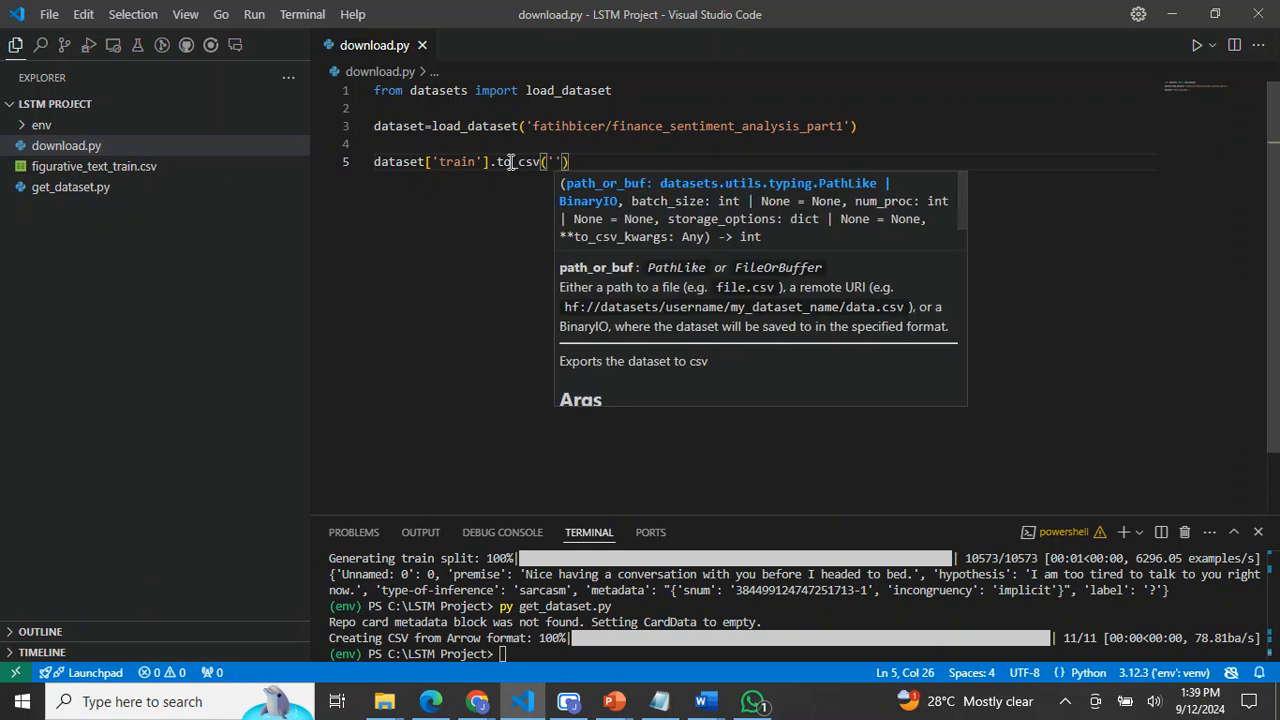
{"action": "type", "text": "seniment_anl"}
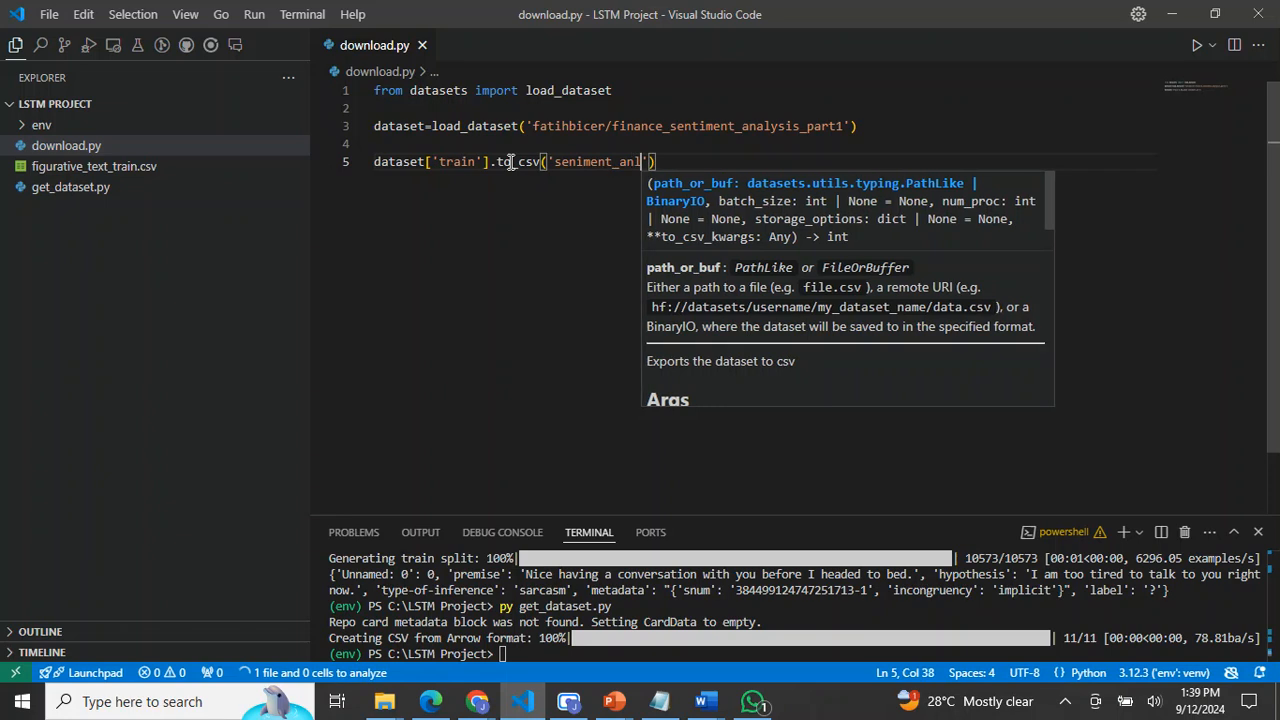
{"action": "type", "text": "ysis"}
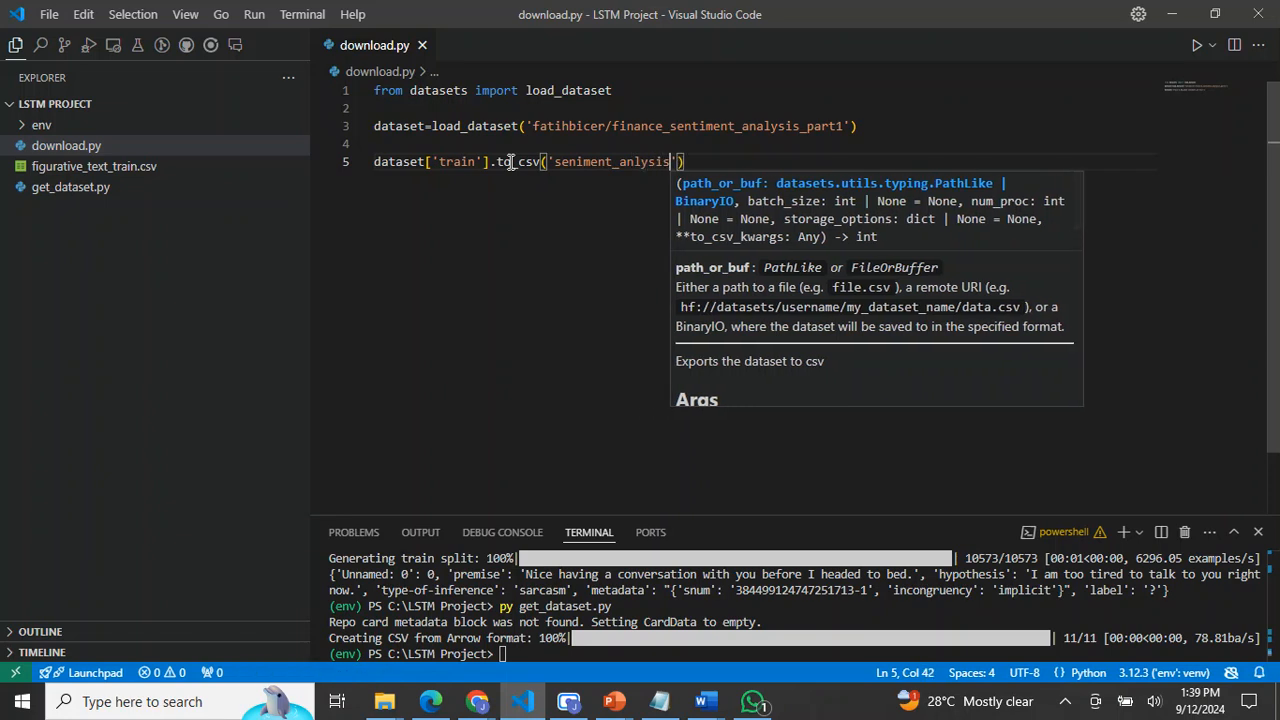
{"action": "type", "text": ".csv"}
{"action": "left_click", "coordinate": [794, 654]}
{"action": "type", "text": "p"}
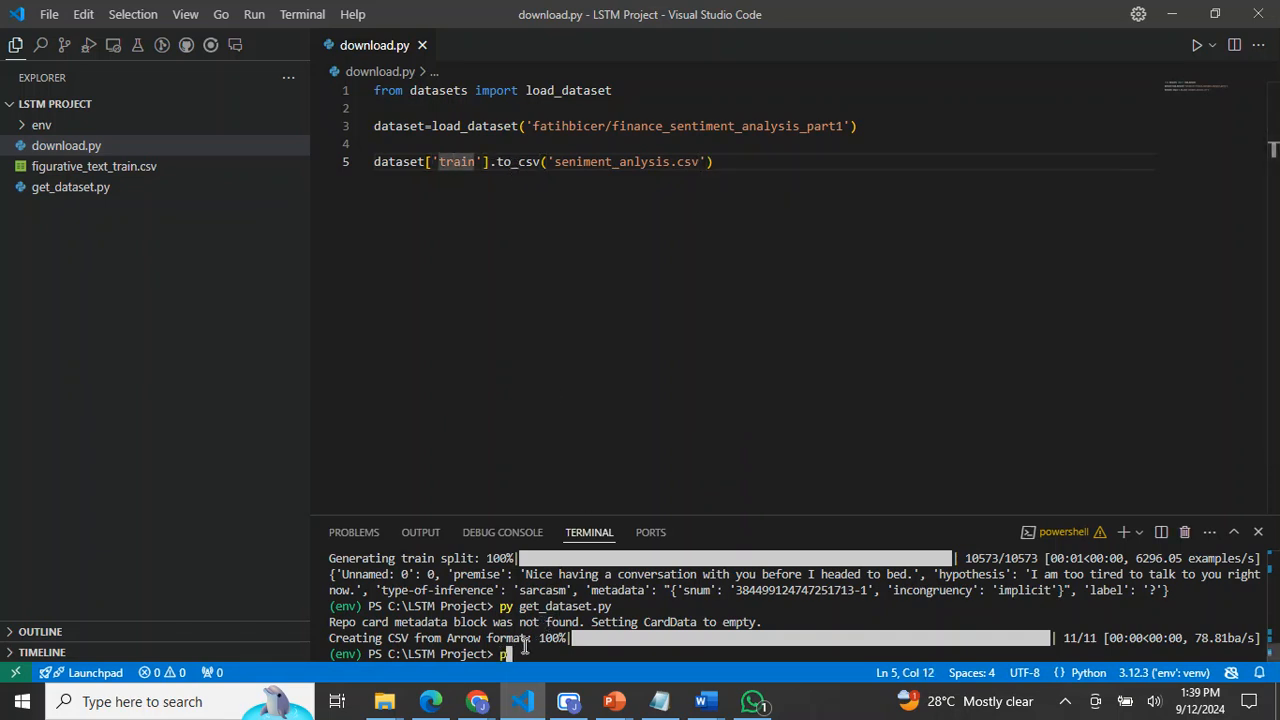
Run 'py download.py' in the terminal to export the CSV.
{"action": "type", "text": "download"}
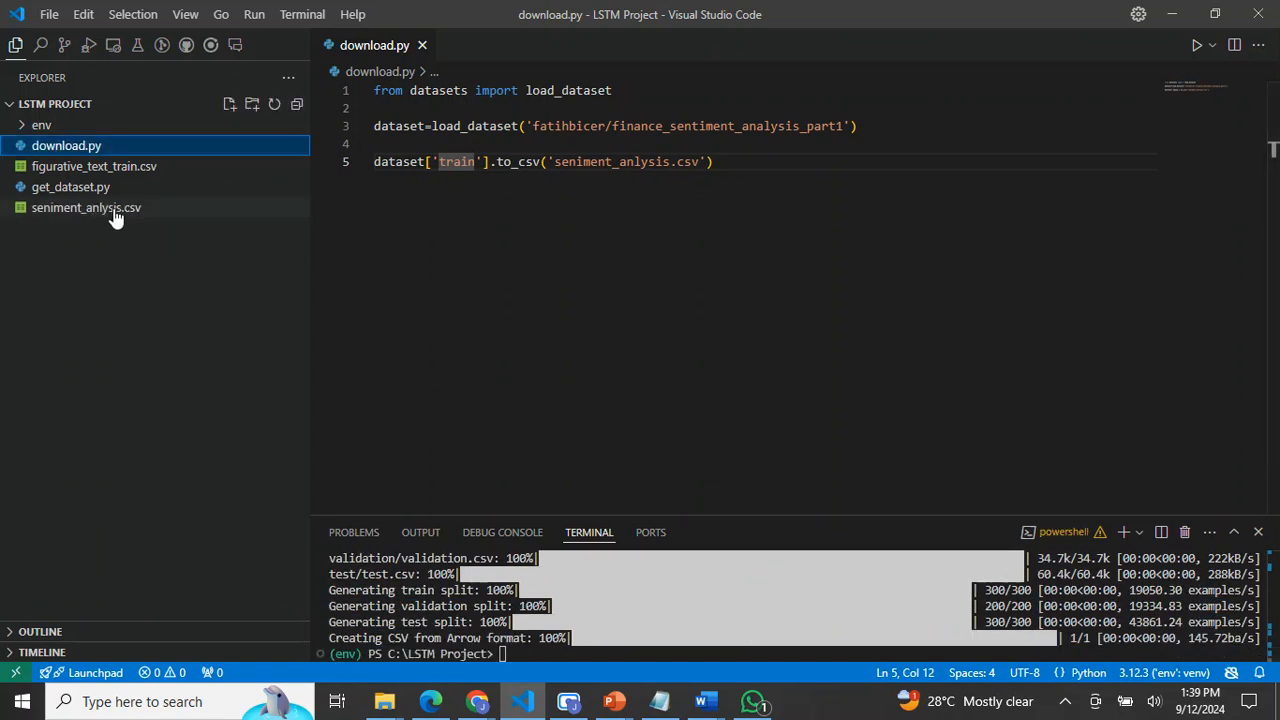
Open seniment_anlysis.csv from the Explorer to view the labelled financial reviews.
{"action": "double_click", "coordinate": [86, 207]}
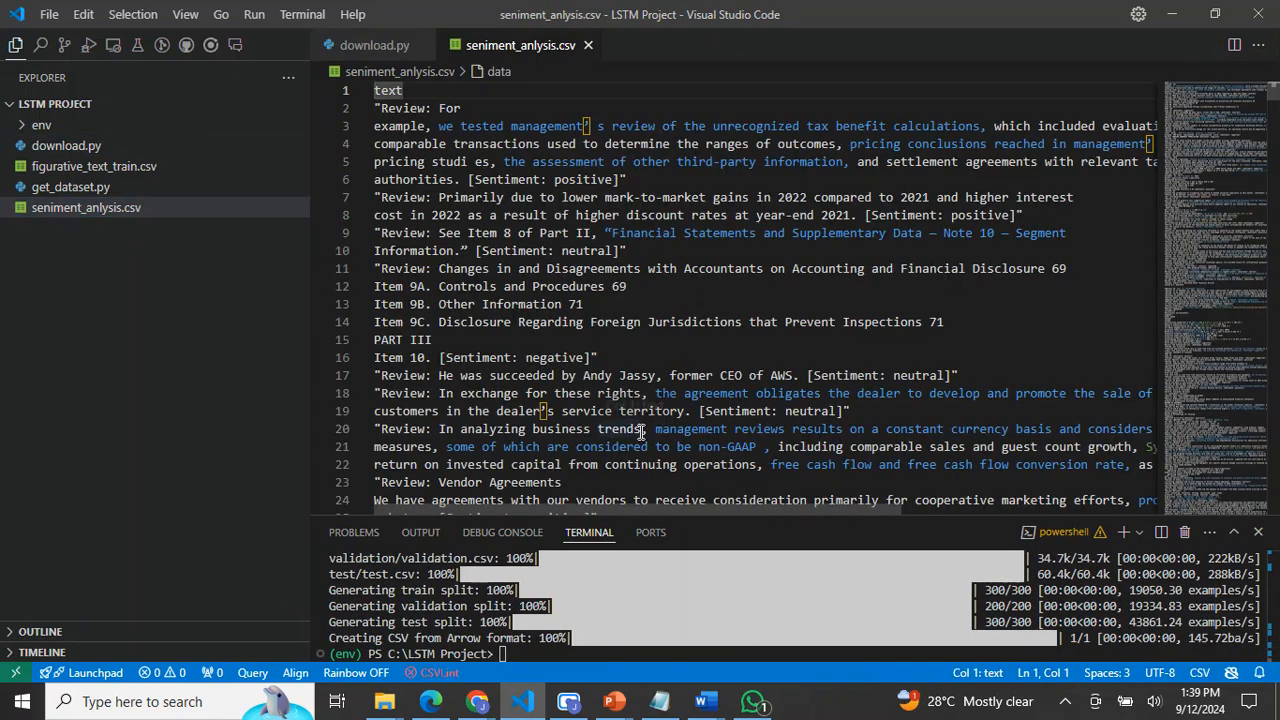
{"action": "mouse_move", "coordinate": [645, 430]}
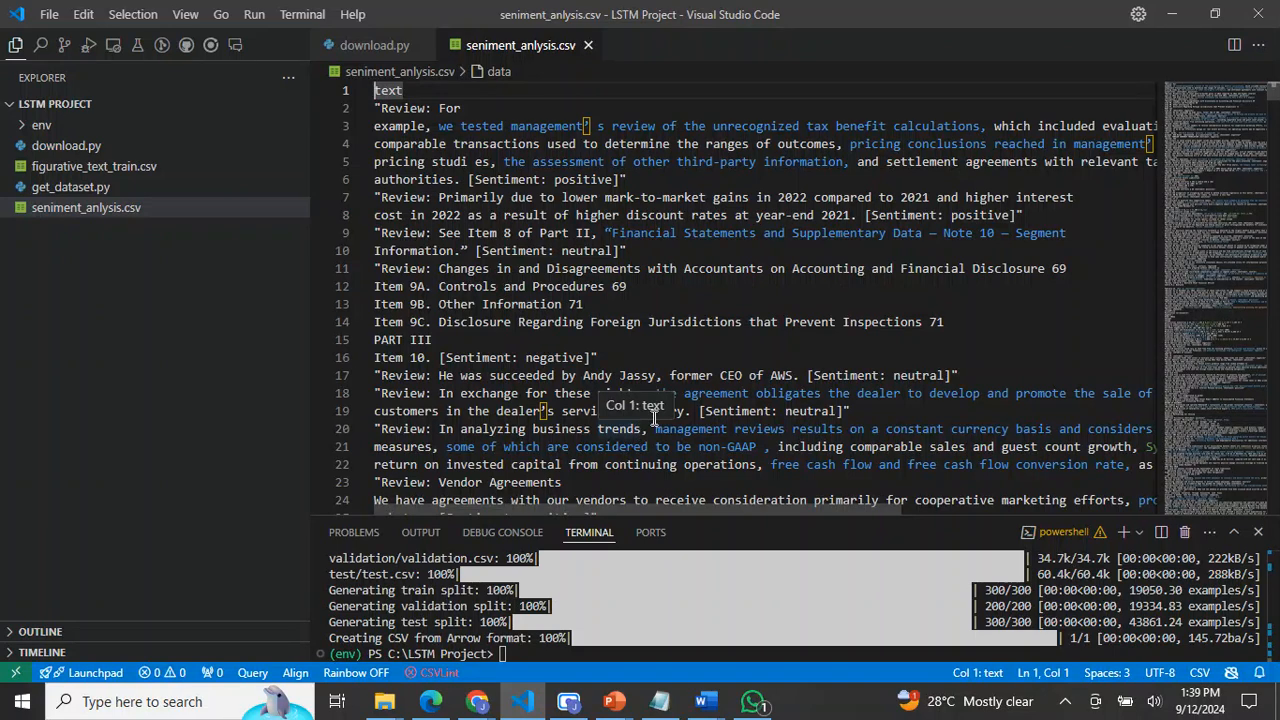
{"action": "left_click", "coordinate": [915, 244]}
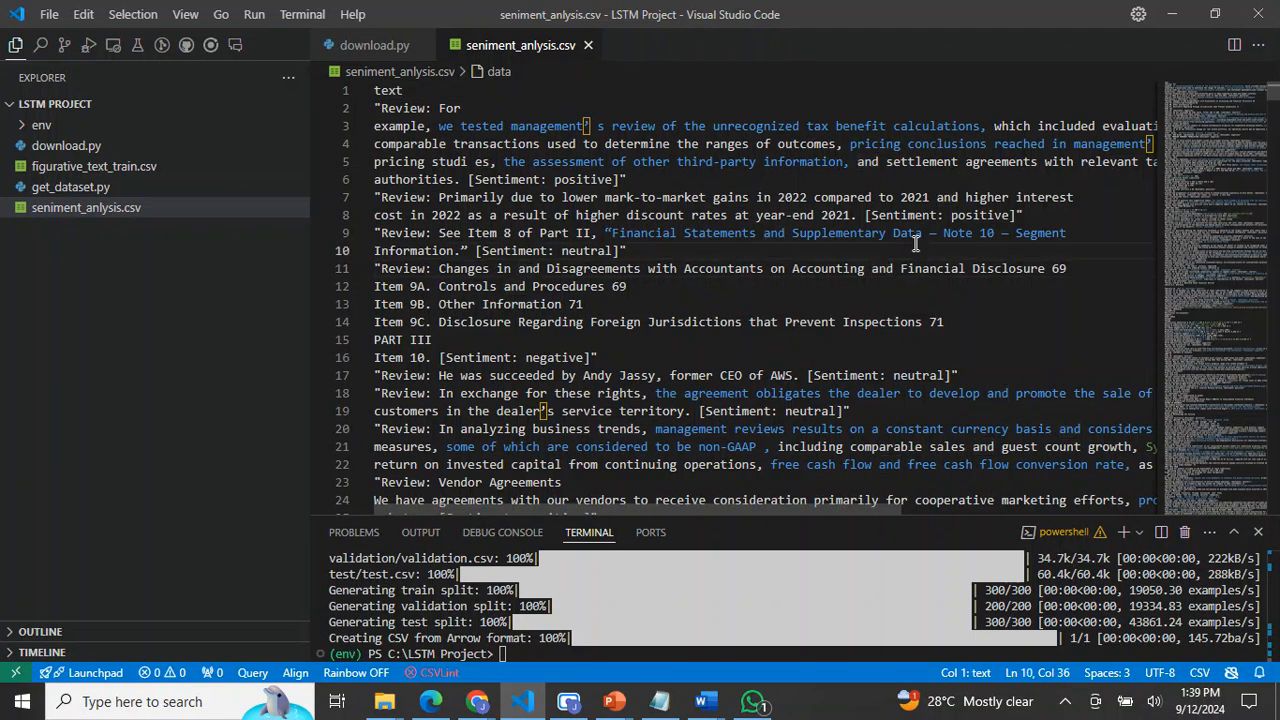
{"action": "left_click", "coordinate": [433, 340]}
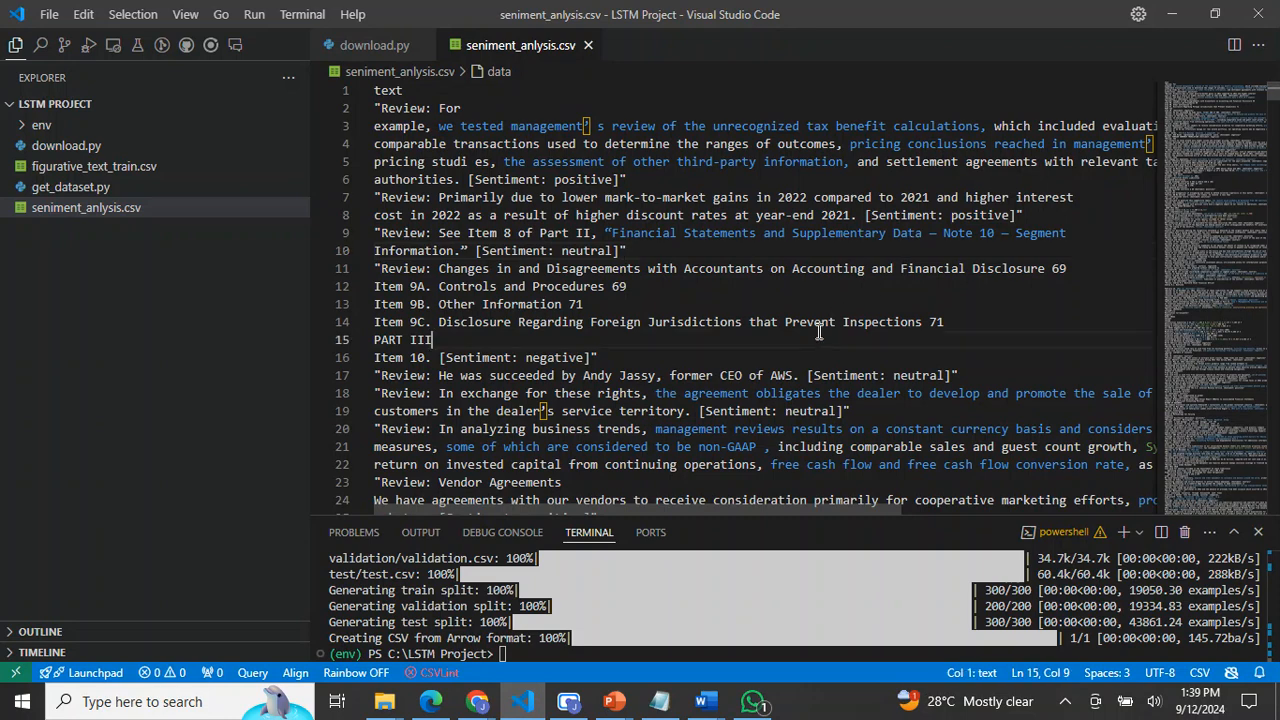